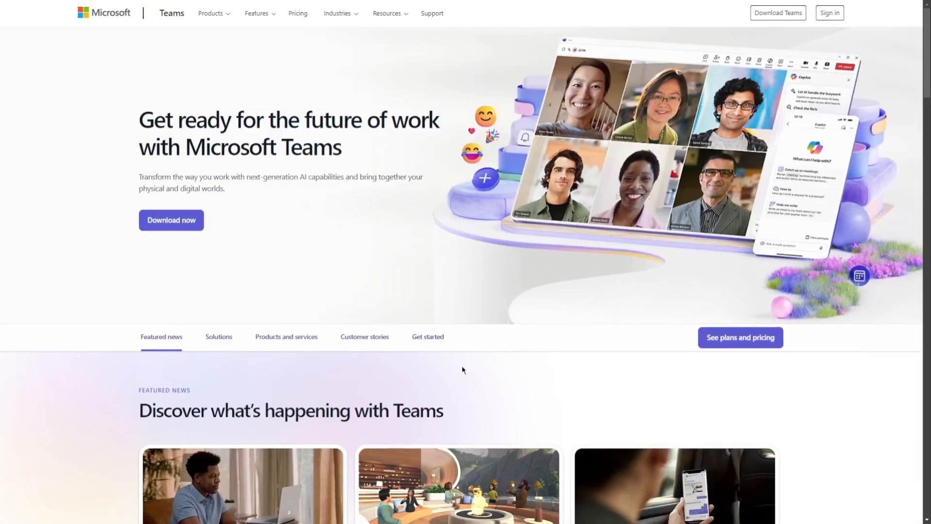
- Scroll down the Teams homepage from the hero through featured news and solutions
{"action": "scroll", "scroll_direction": "down", "scroll_amount": 3}
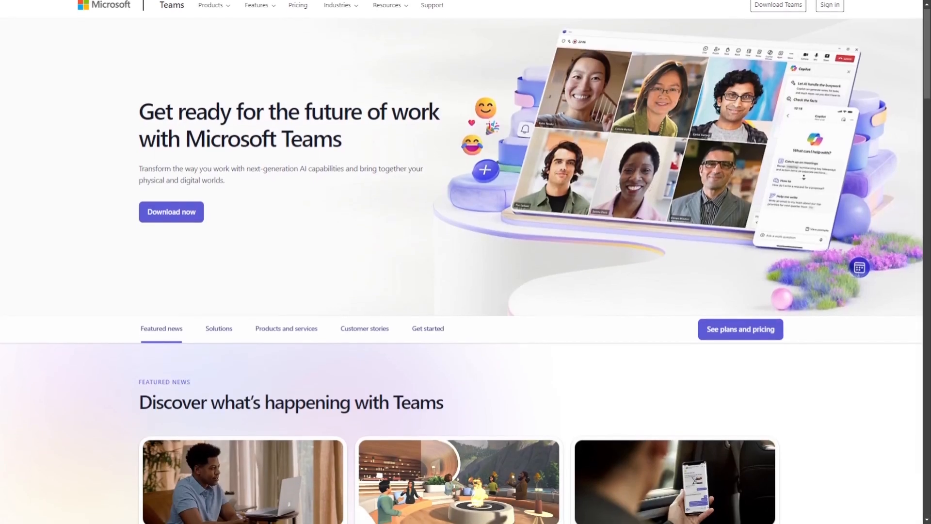
{"action": "scroll", "scroll_direction": "down", "scroll_amount": 3}
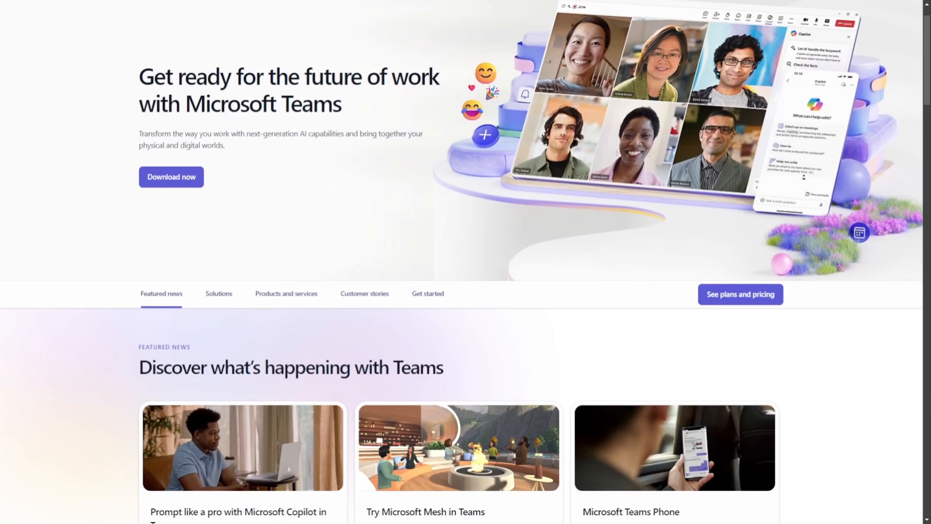
{"action": "scroll", "scroll_direction": "down", "scroll_amount": 3}
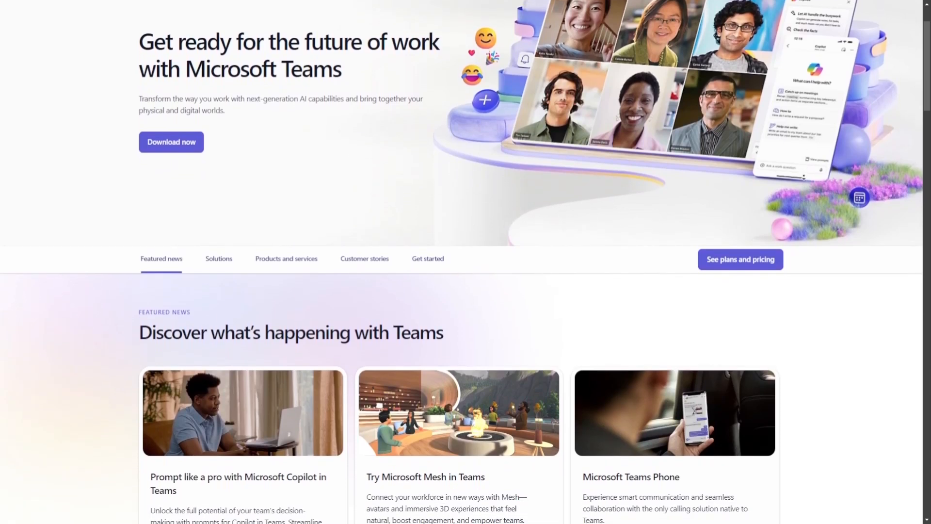
{"action": "scroll", "scroll_direction": "down", "scroll_amount": 3}
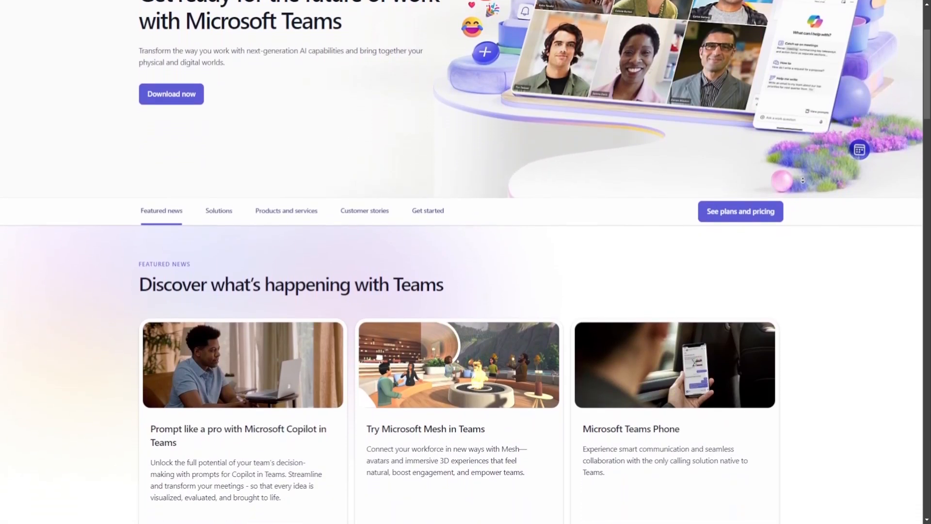
{"action": "scroll", "scroll_direction": "down", "scroll_amount": 3}
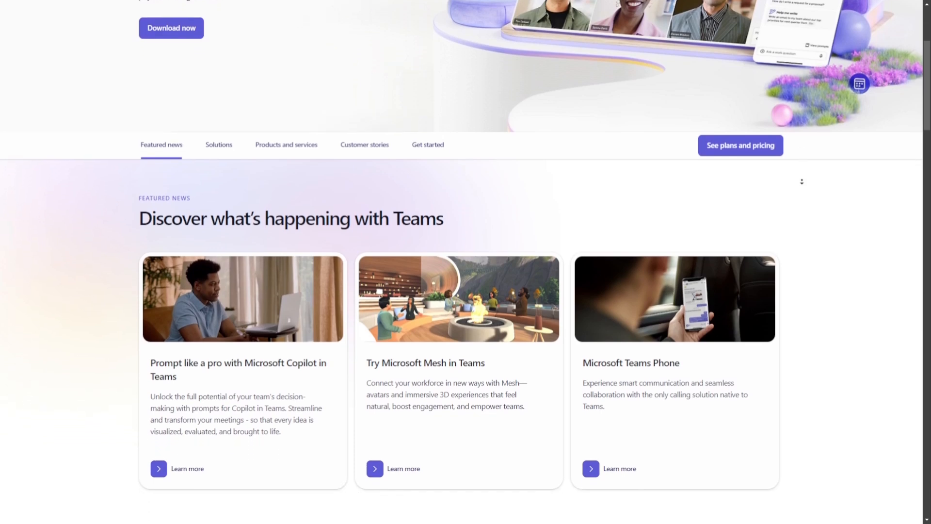
{"action": "scroll", "scroll_direction": "down", "scroll_amount": 3}
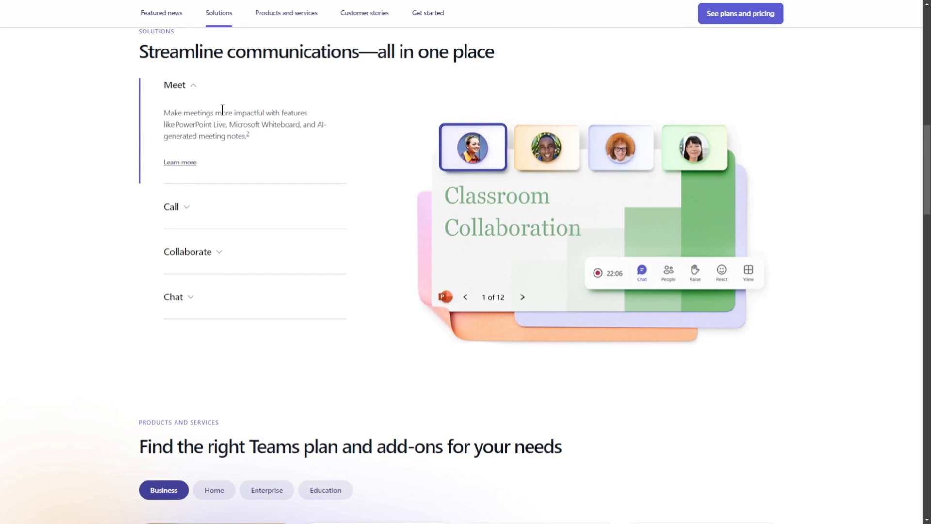
- Jump to the plans and add-ons section, then to the Get started section
{"action": "left_click", "coordinate": [285, 13]}
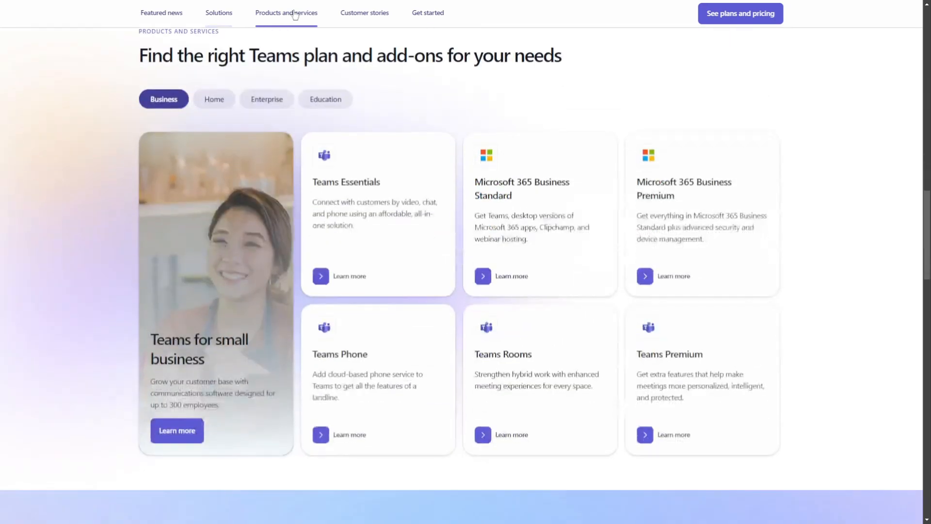
{"action": "scroll", "scroll_direction": "down", "scroll_amount": 3}
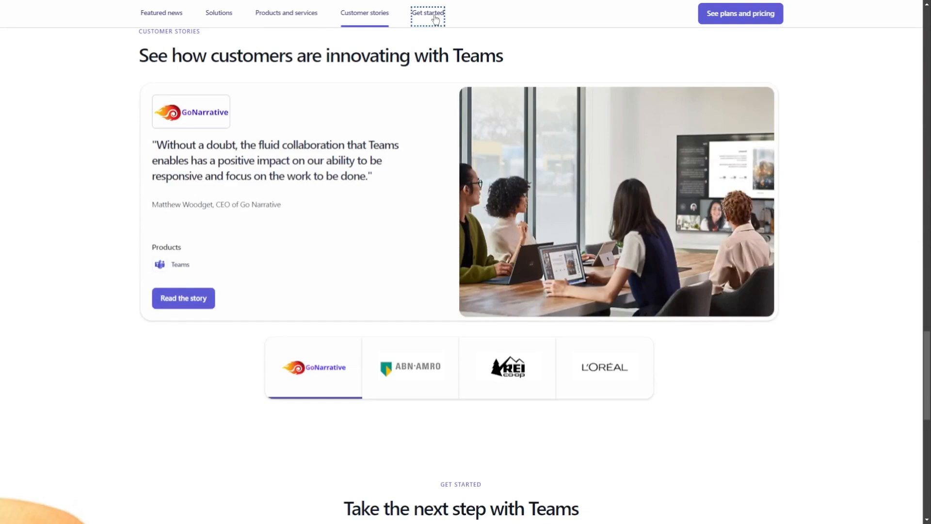
{"action": "left_click", "coordinate": [218, 13]}
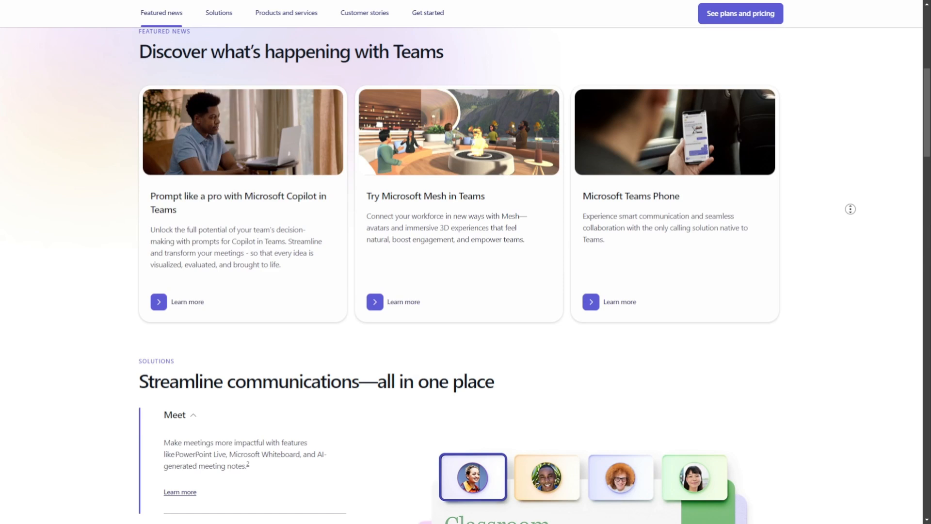
- Scroll to Solutions and expand the Collaborate and Chat descriptions
{"action": "scroll", "scroll_direction": "down", "scroll_amount": 3}
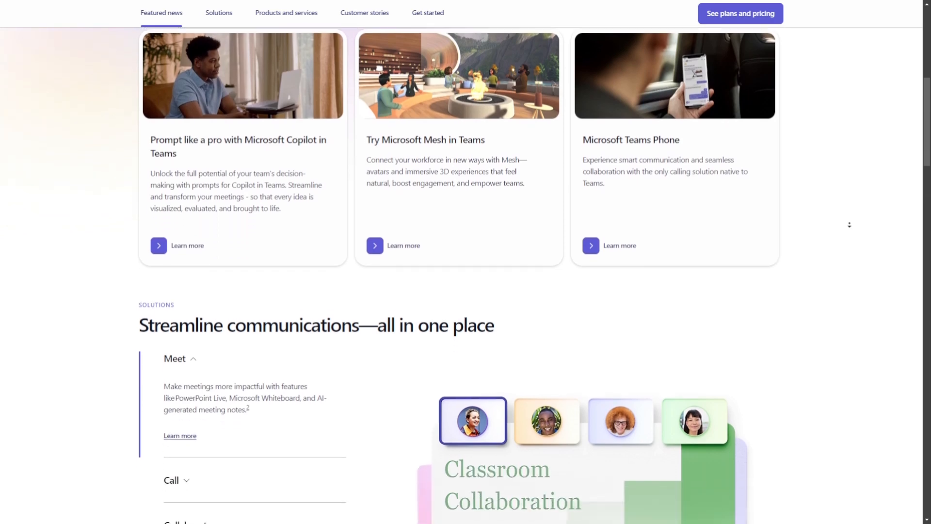
{"action": "scroll", "scroll_direction": "down", "scroll_amount": 3}
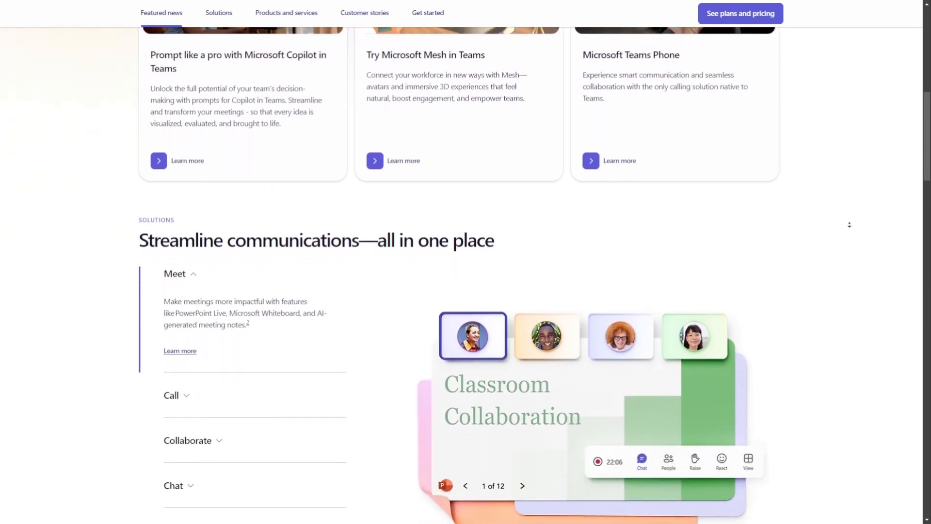
{"action": "scroll", "scroll_direction": "down", "scroll_amount": 3}
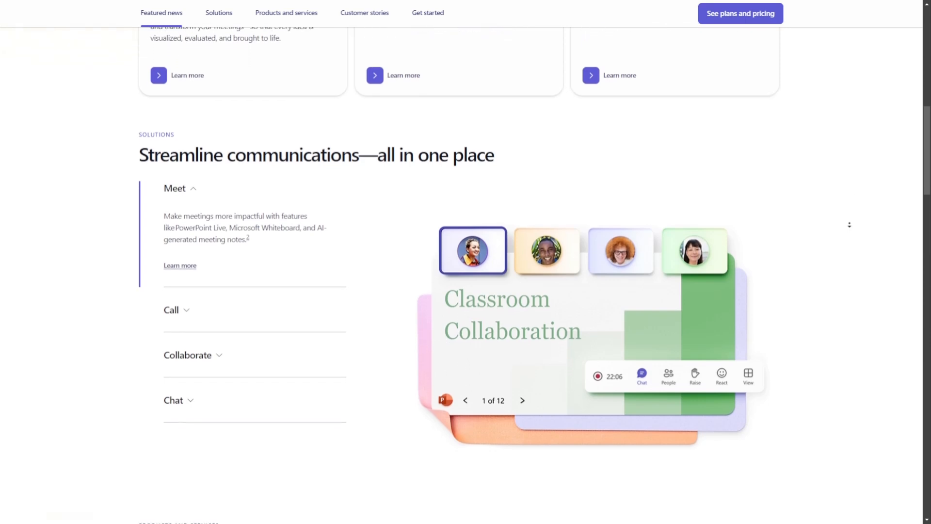
{"action": "scroll", "scroll_direction": "down", "scroll_amount": 3}
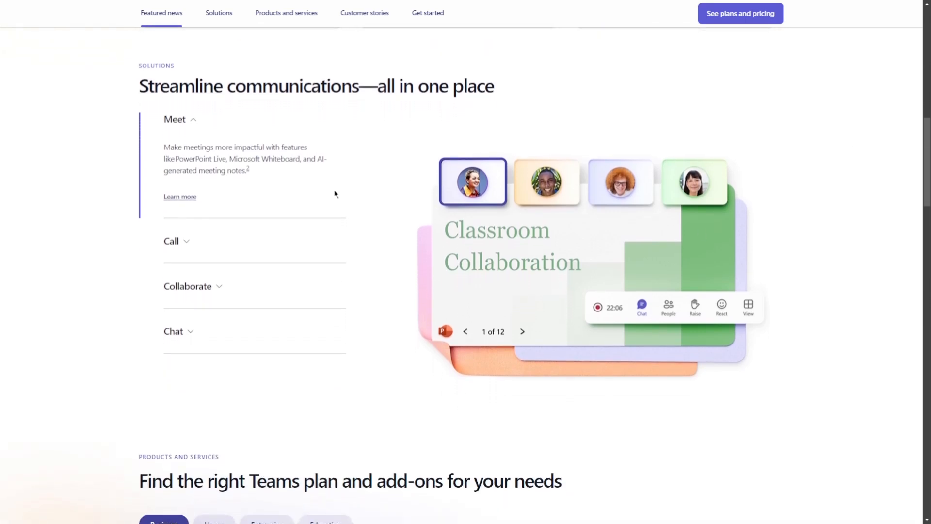
{"action": "left_click", "coordinate": [172, 240]}
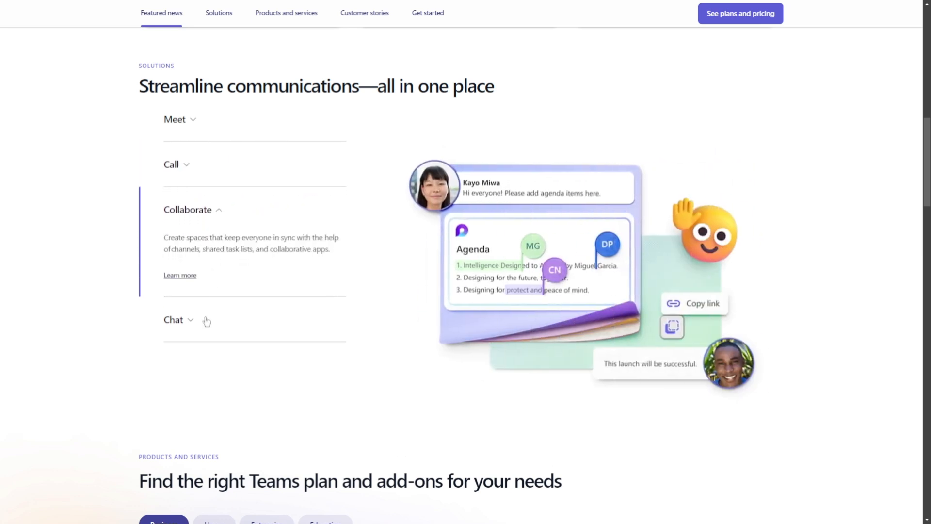
{"action": "left_click", "coordinate": [174, 320]}
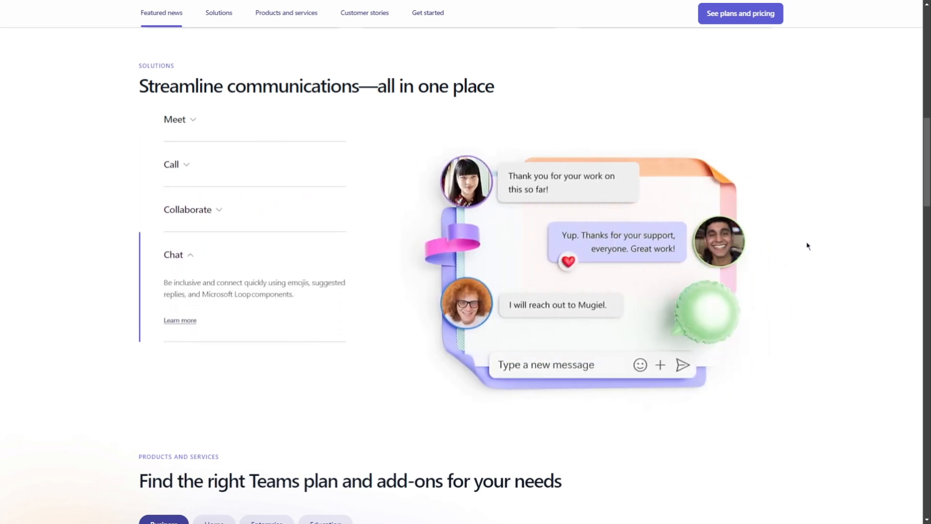
- Scroll down to the Business plans and add-ons list
{"action": "scroll", "scroll_direction": "down", "scroll_amount": 3}
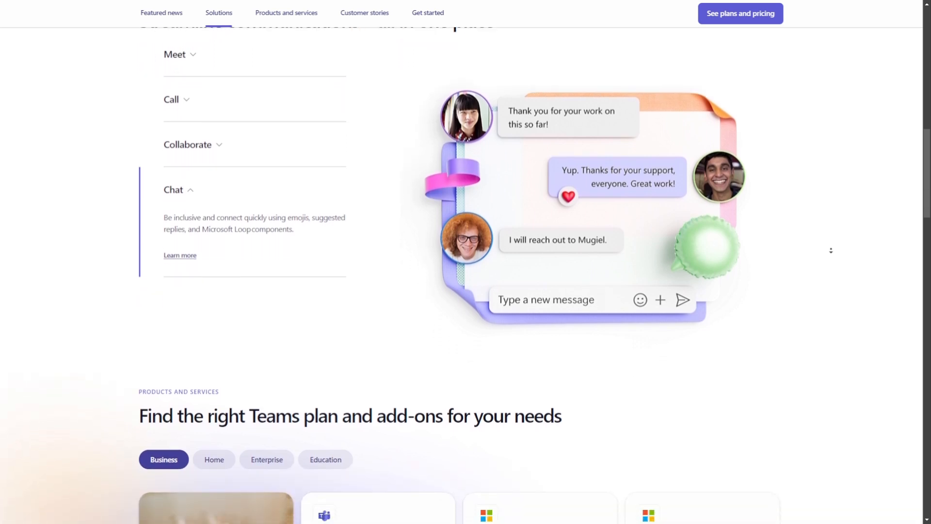
{"action": "scroll", "scroll_direction": "down", "scroll_amount": 3}
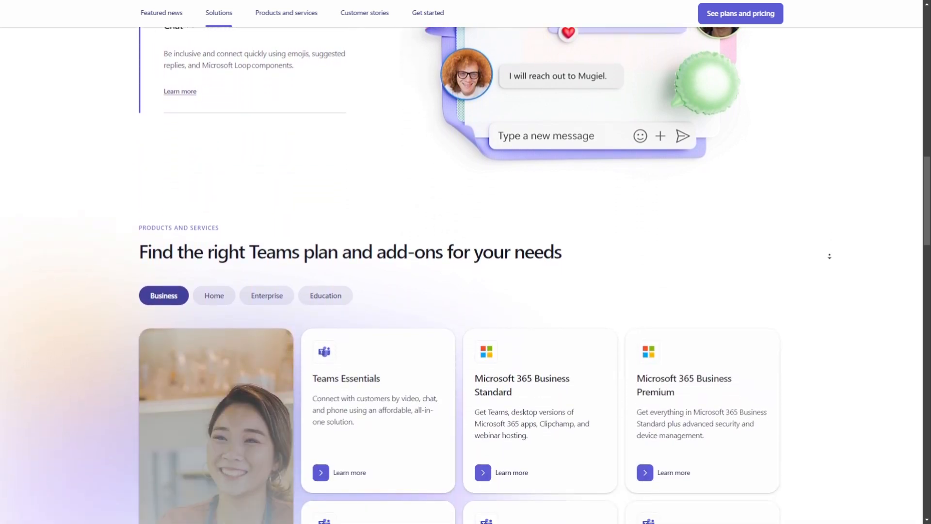
{"action": "scroll", "scroll_direction": "down", "scroll_amount": 3}
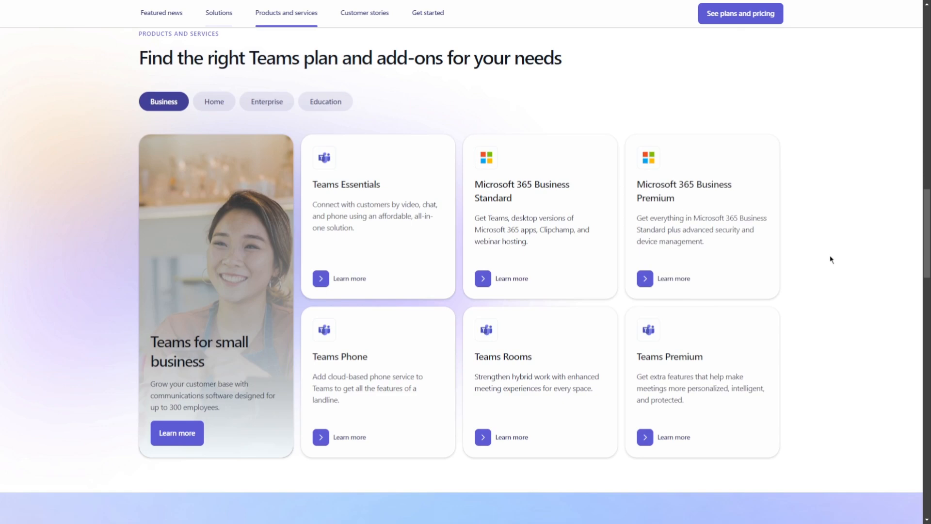
- Filter the plans by Home, Enterprise and then Education, and scroll onward
{"action": "left_click", "coordinate": [213, 101]}
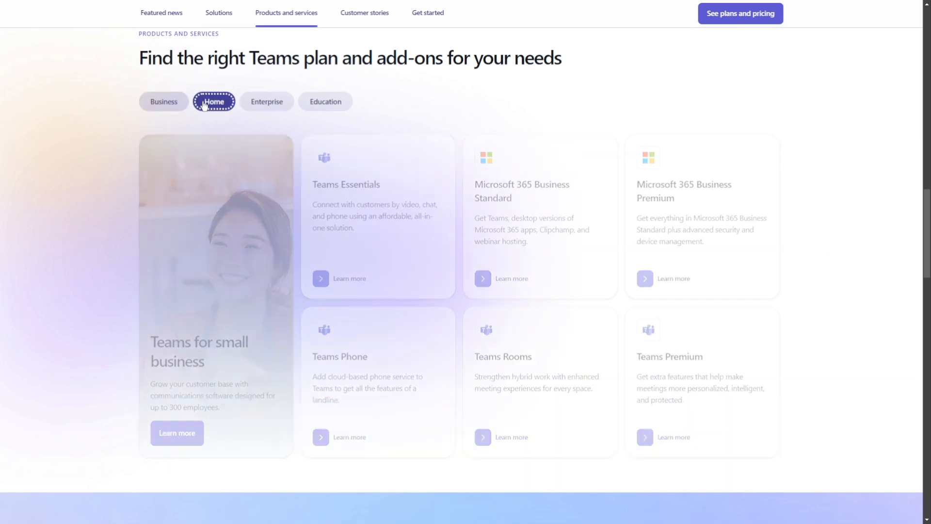
{"action": "left_click", "coordinate": [214, 101]}
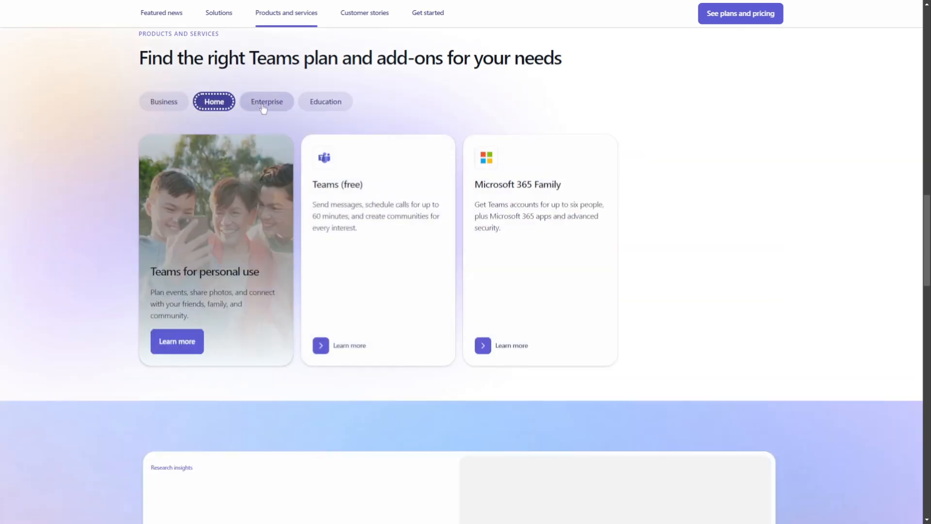
{"action": "left_click", "coordinate": [267, 101]}
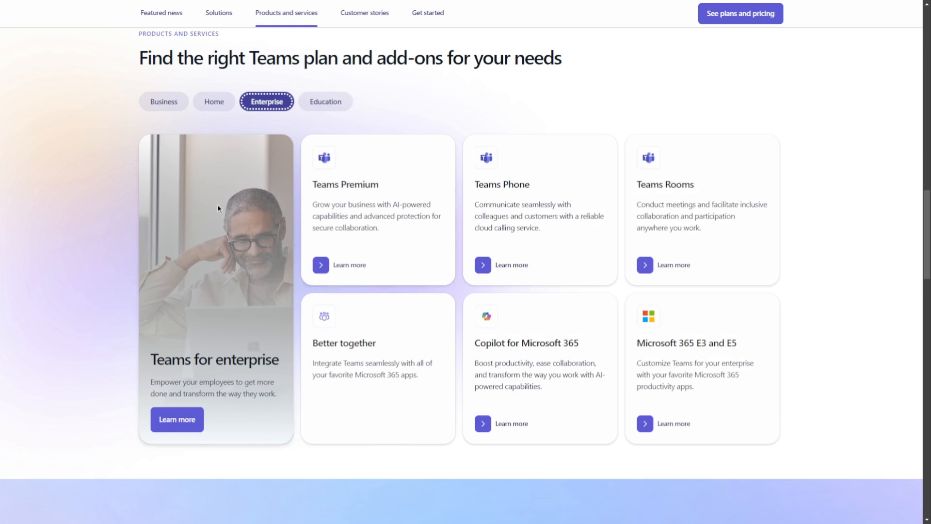
{"action": "left_click", "coordinate": [325, 101]}
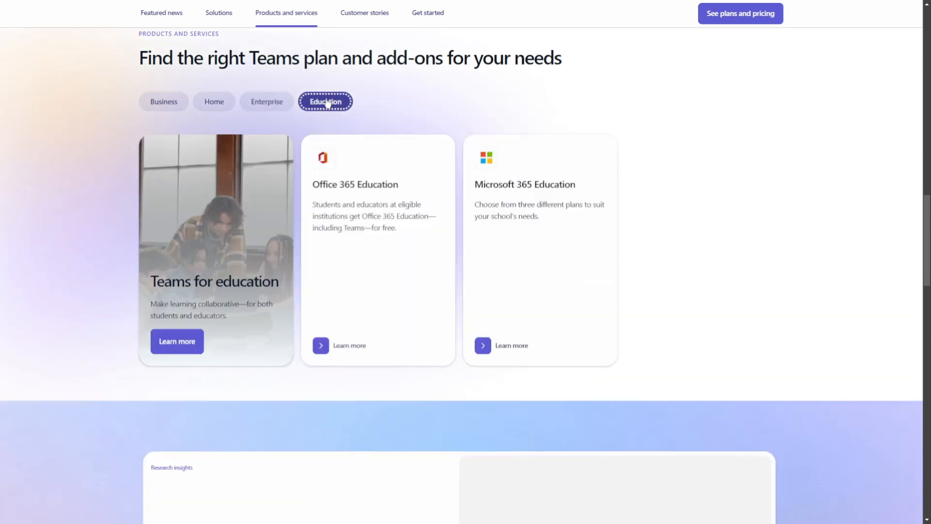
{"action": "mouse_move", "coordinate": [76, 244]}
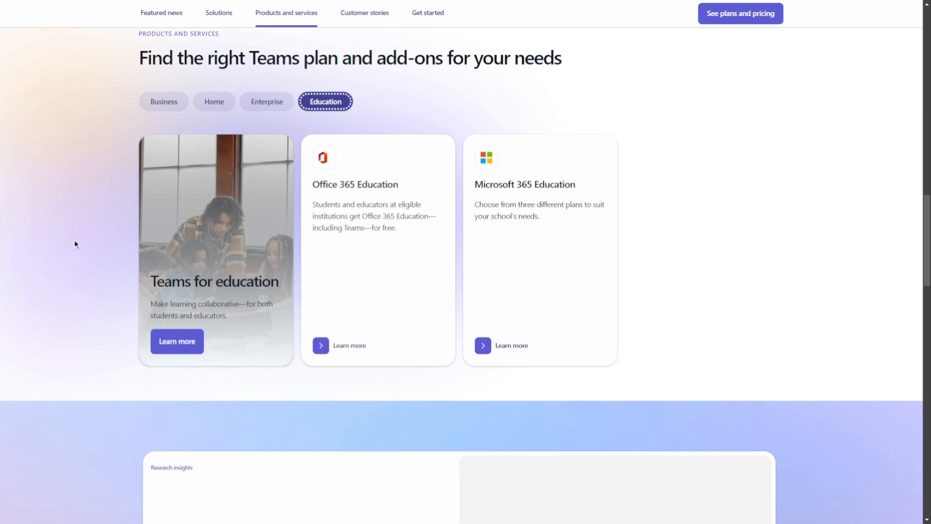
{"action": "scroll", "scroll_direction": "down", "scroll_amount": 3}
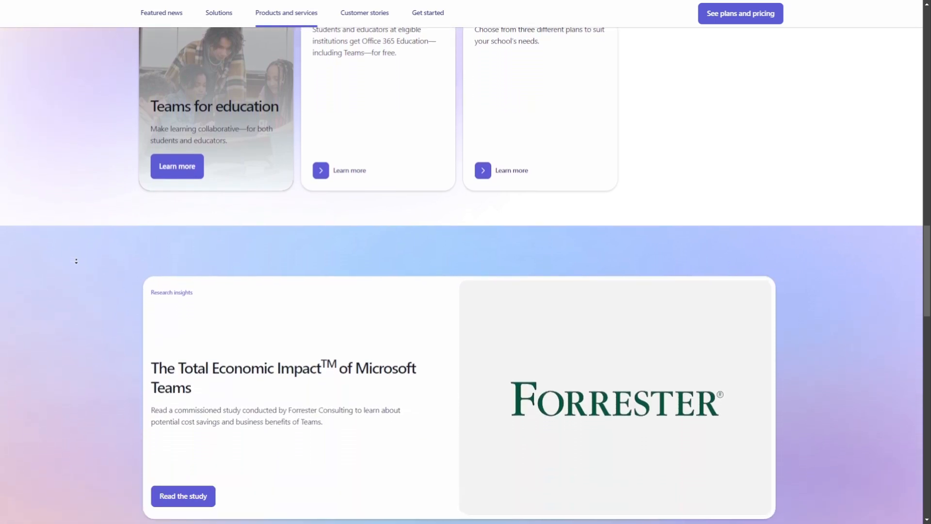
- Scroll past the Customer stories carousel to the 'Take the next step with Teams' cards
{"action": "scroll", "scroll_direction": "down", "scroll_amount": 3}
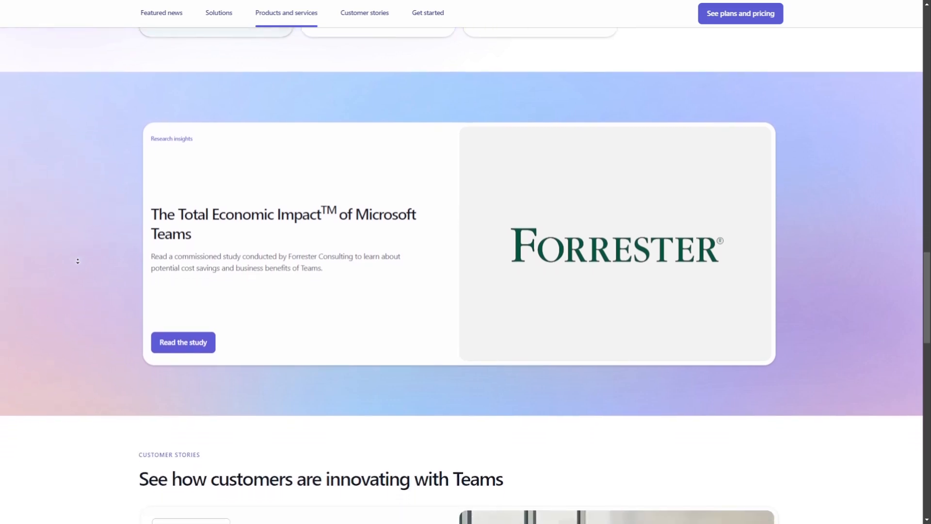
{"action": "scroll", "scroll_direction": "down", "scroll_amount": 3}
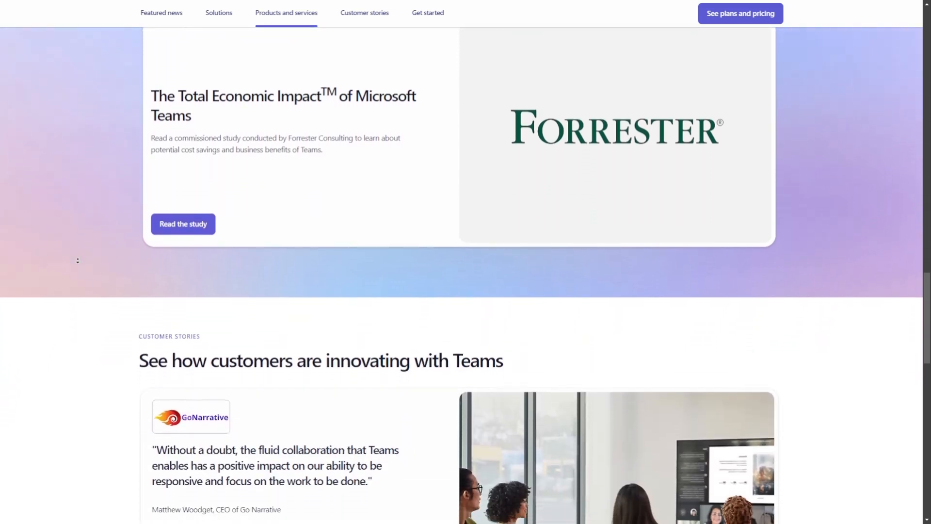
{"action": "scroll", "scroll_direction": "down", "scroll_amount": 3}
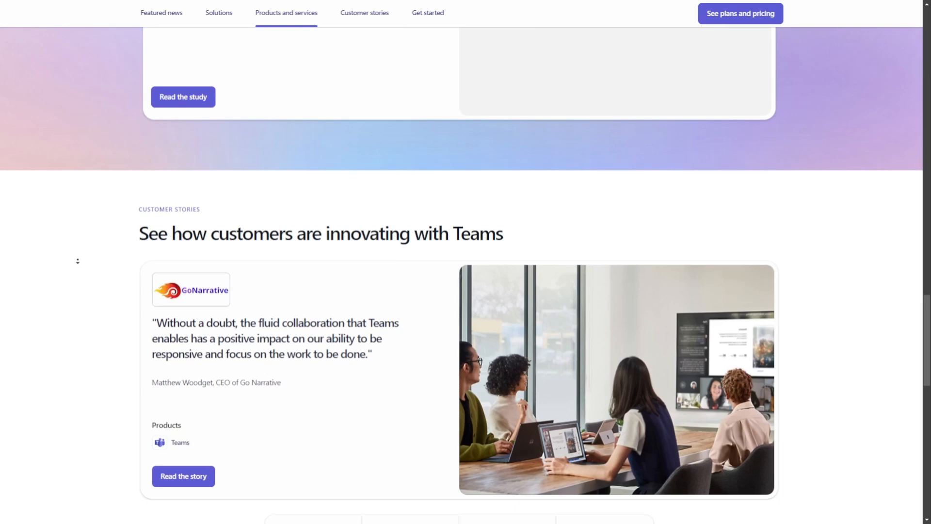
{"action": "scroll", "scroll_direction": "down", "scroll_amount": 3}
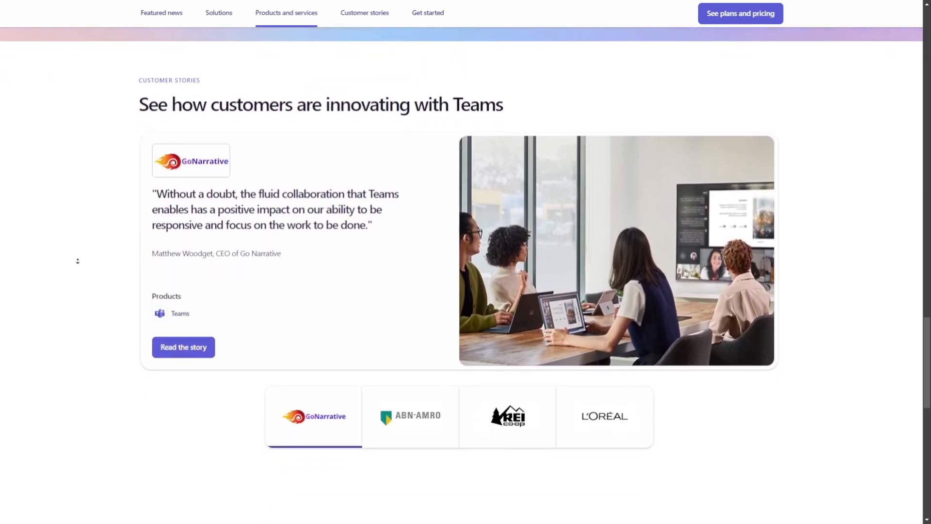
{"action": "scroll", "scroll_direction": "down", "scroll_amount": 3}
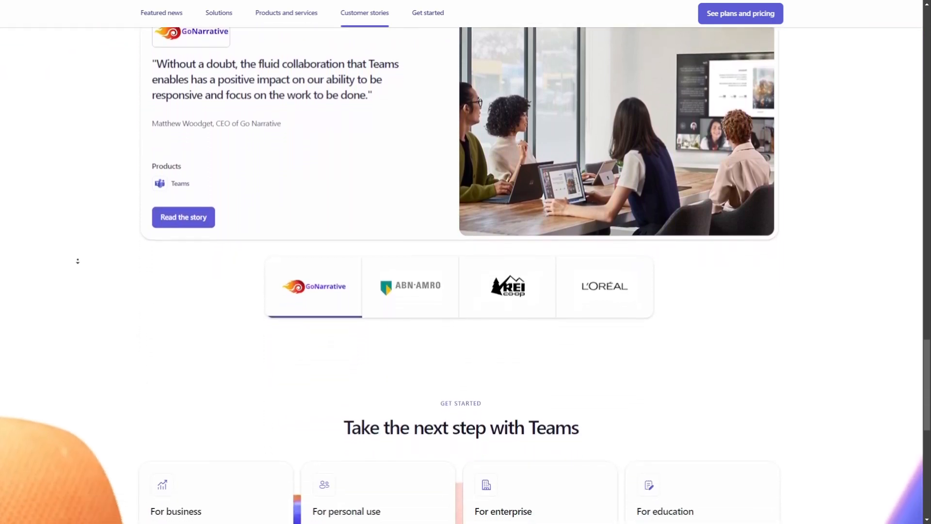
{"action": "scroll", "scroll_direction": "down", "scroll_amount": 3}
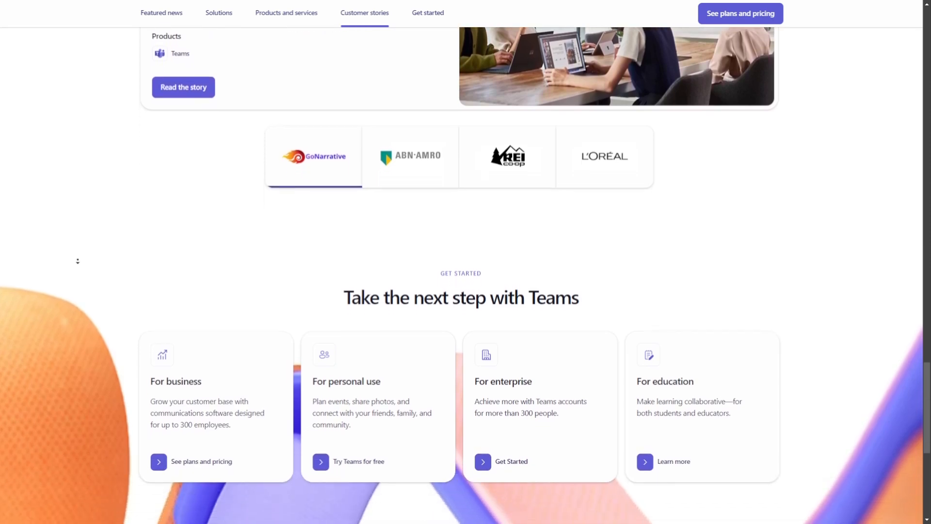
{"action": "scroll", "scroll_direction": "down", "scroll_amount": 3}
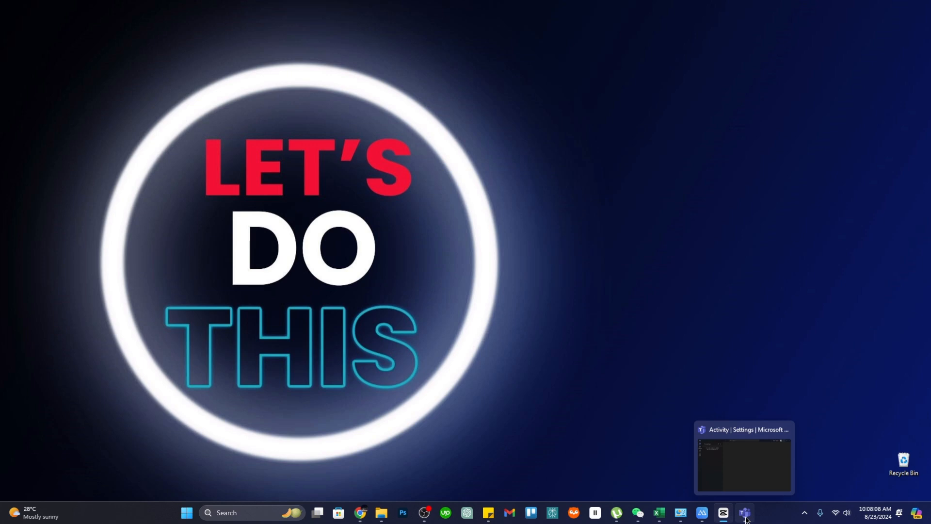
- Bring up the Teams desktop app and toggle a replies-only Activity filter on and off
{"action": "left_click", "coordinate": [744, 512]}
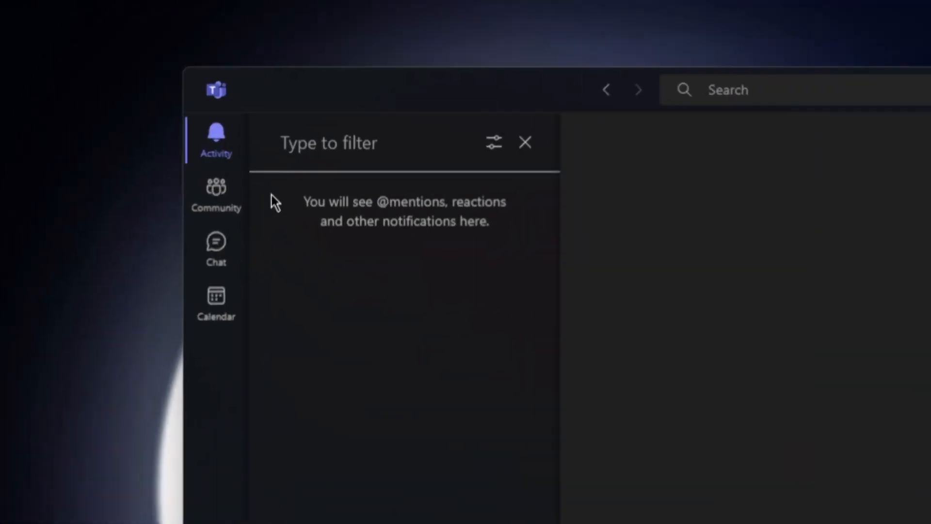
{"action": "mouse_move", "coordinate": [215, 139]}
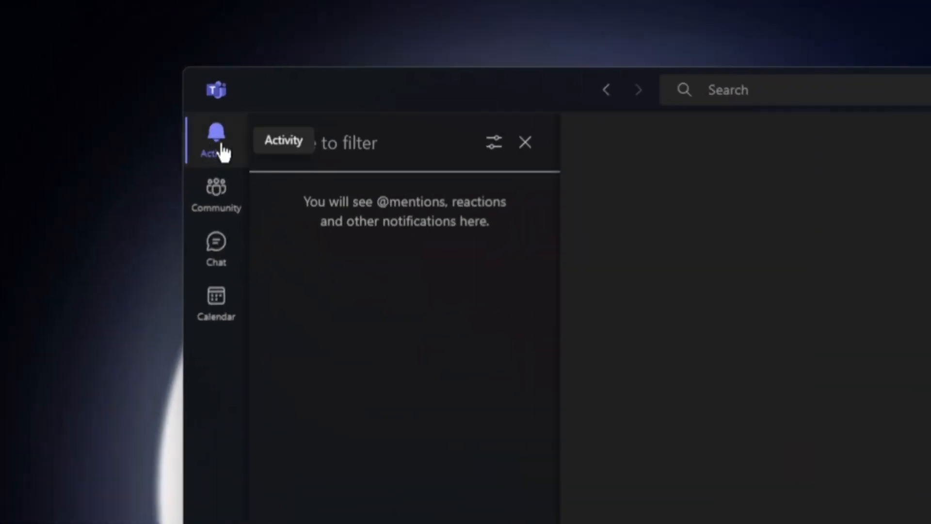
{"action": "mouse_move", "coordinate": [466, 313]}
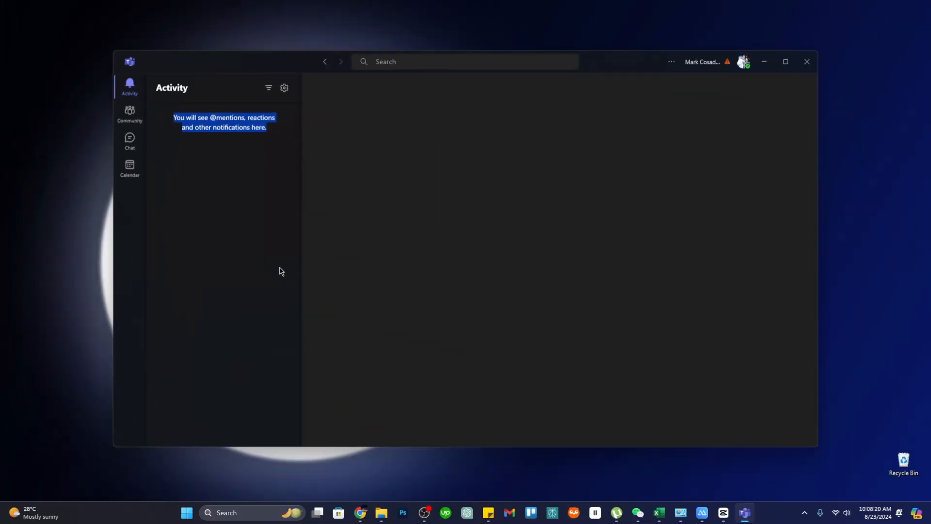
{"action": "mouse_move", "coordinate": [269, 88]}
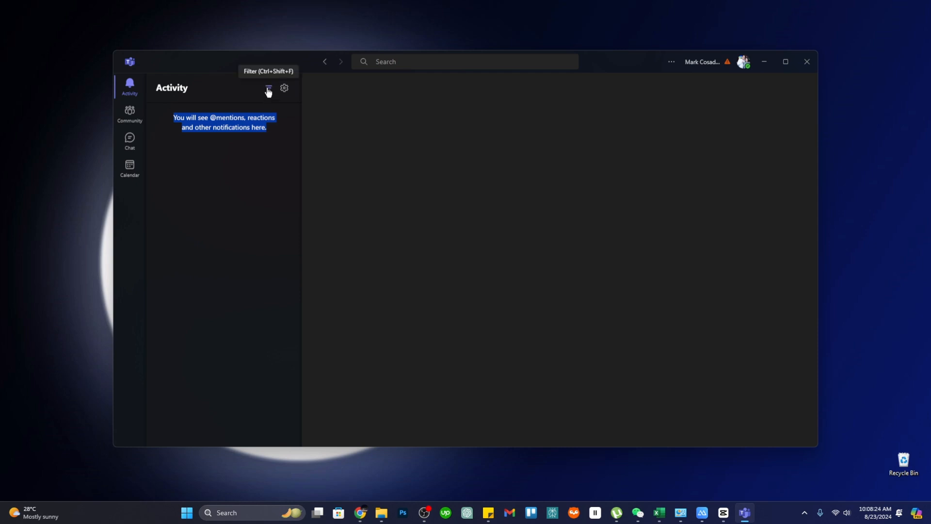
{"action": "left_click", "coordinate": [268, 87]}
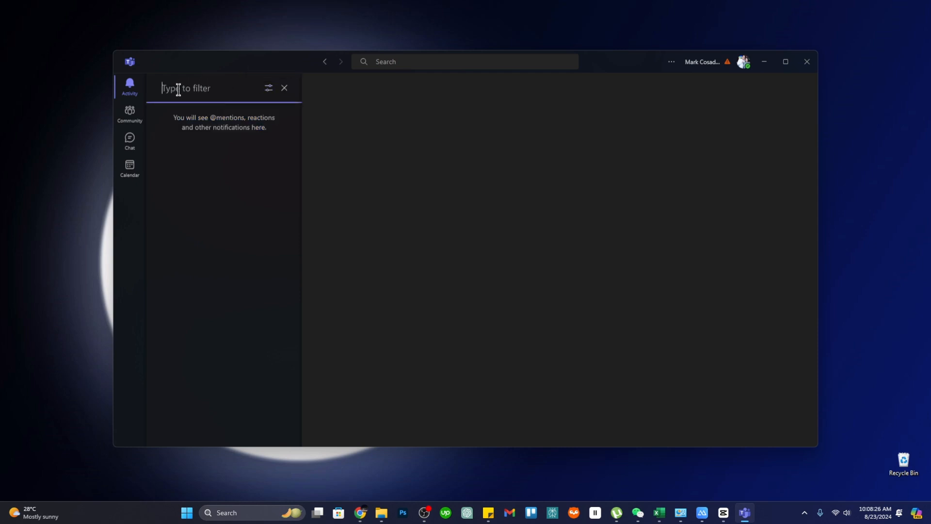
{"action": "left_click", "coordinate": [268, 88]}
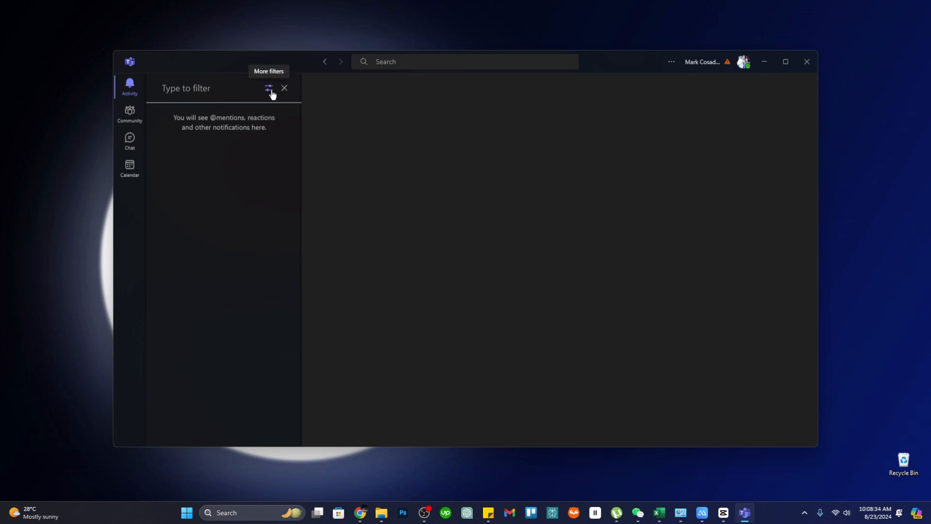
{"action": "left_click", "coordinate": [267, 88]}
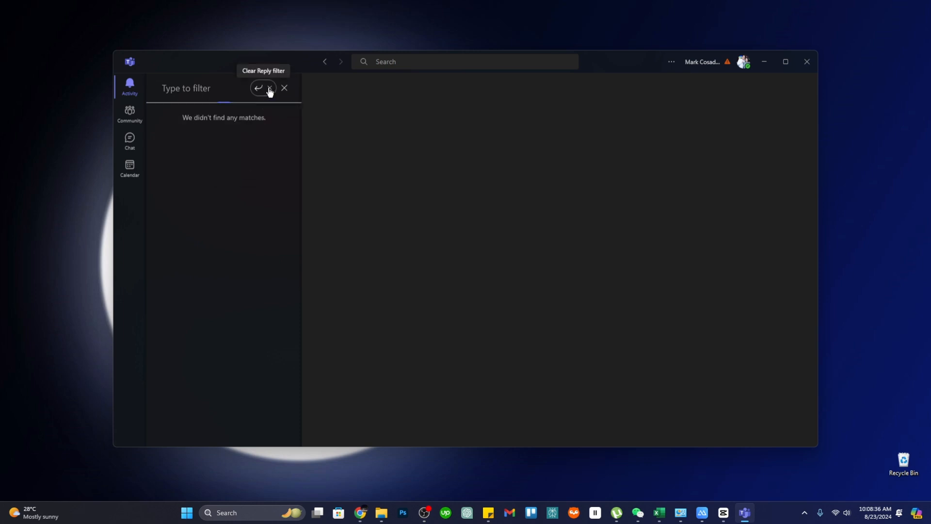
{"action": "left_click", "coordinate": [267, 87]}
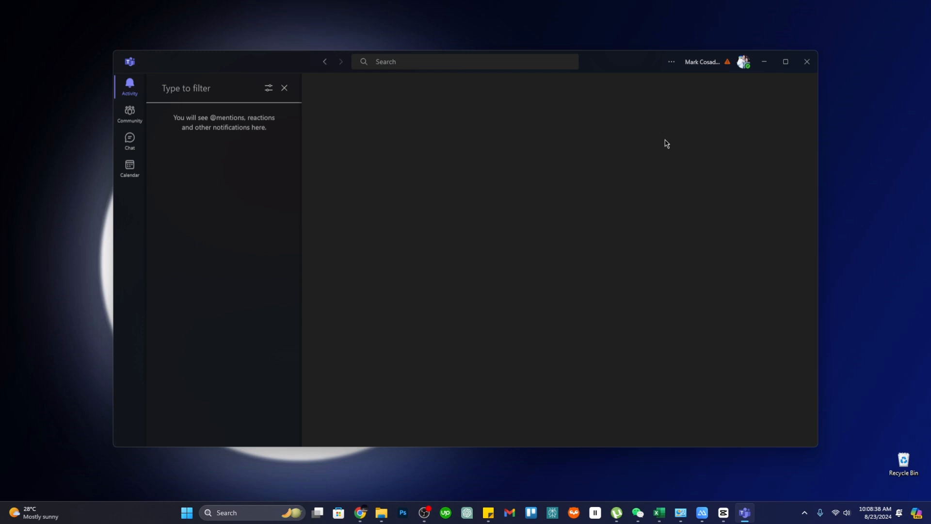
{"action": "mouse_move", "coordinate": [165, 138]}
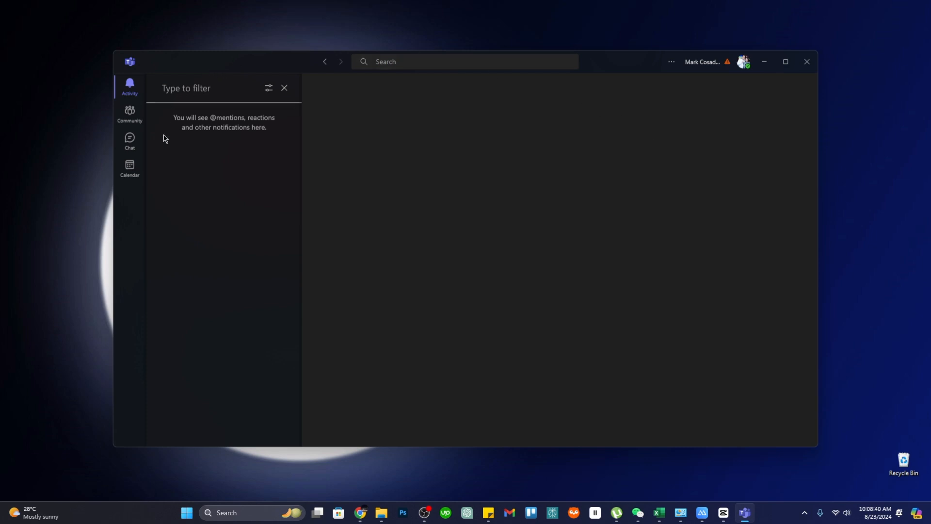
- Filter the Activity feed by keywords 'mentions' and 'reactio', then clear the filter
{"action": "left_click", "coordinate": [214, 88]}
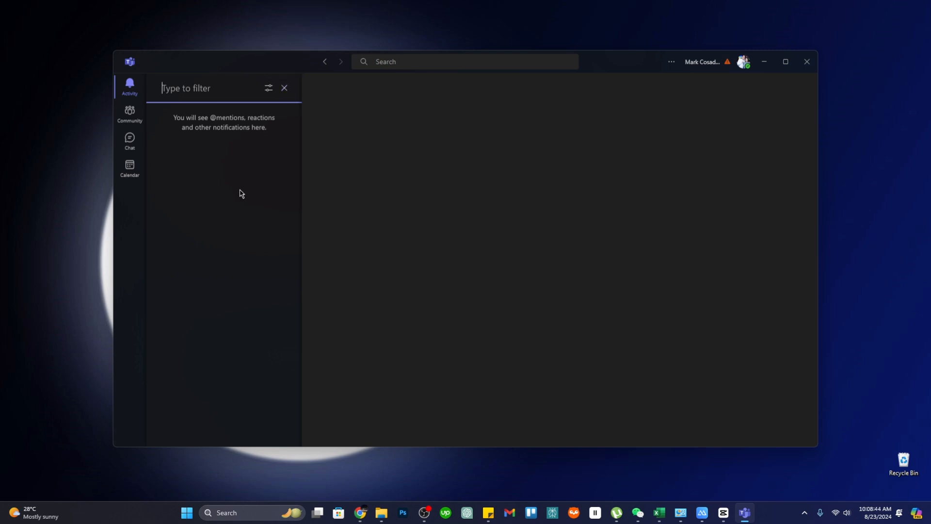
{"action": "type", "text": "mentions"}
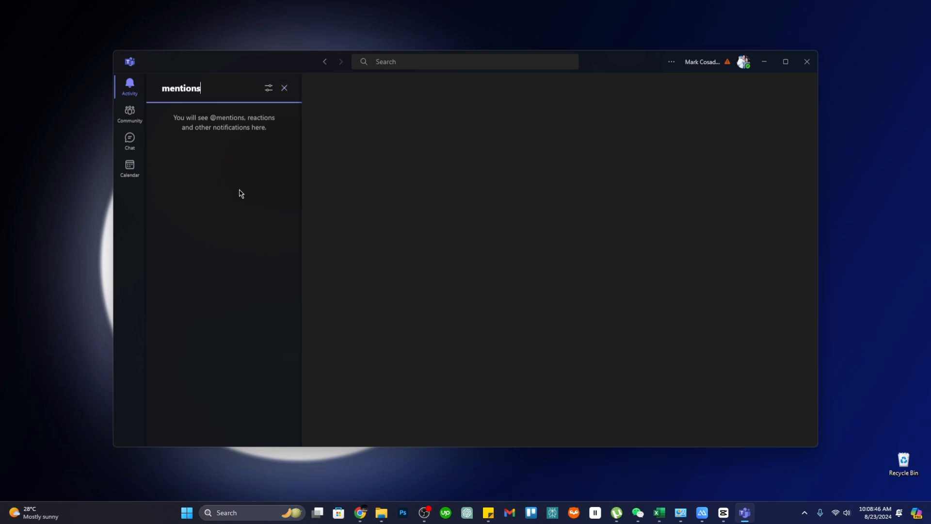
{"action": "type", "text": "reactio"}
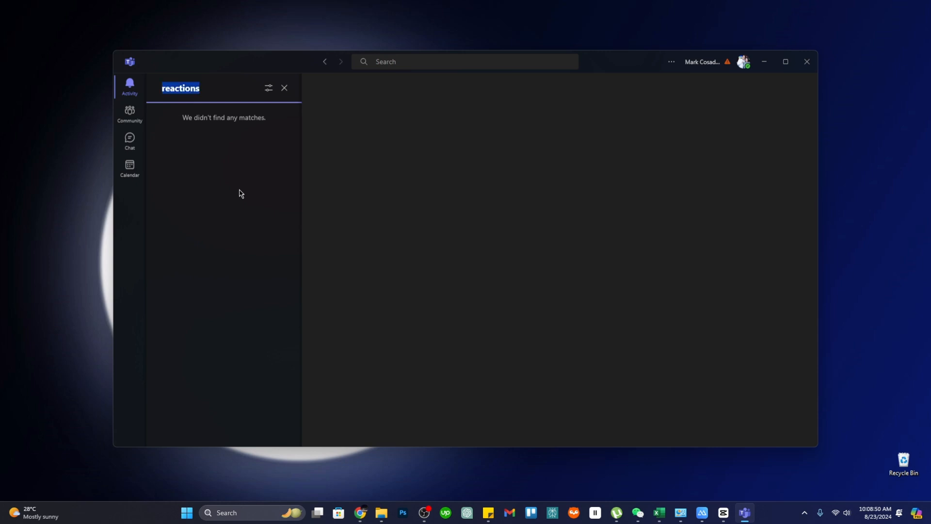
{"action": "left_click", "coordinate": [284, 88]}
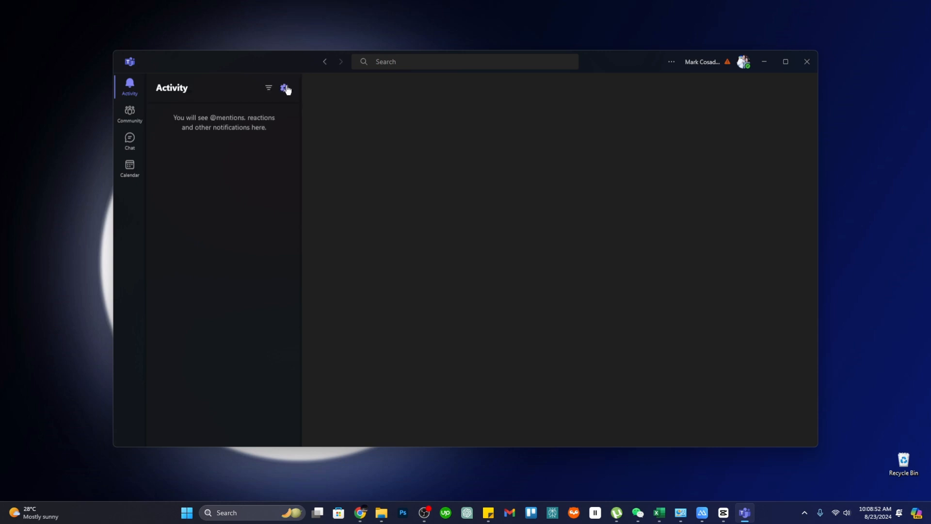
{"action": "mouse_move", "coordinate": [264, 115]}
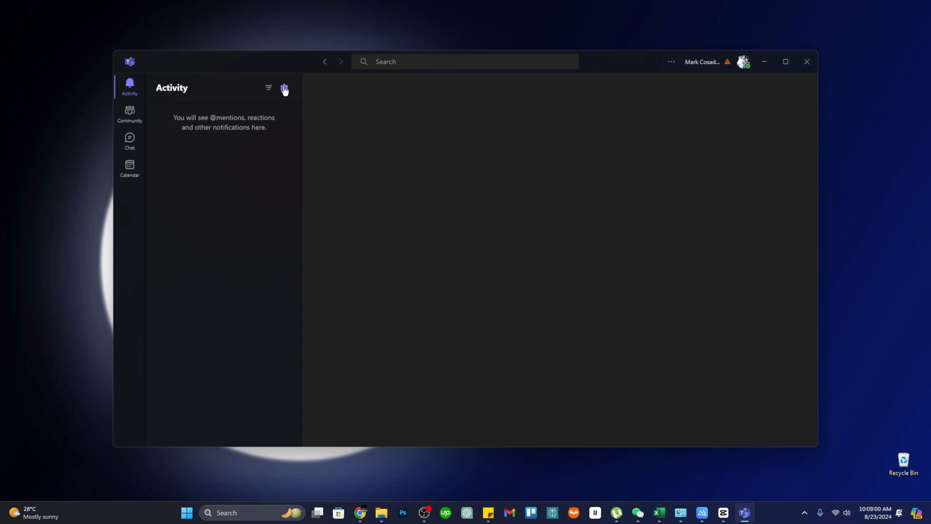
- Reopen the filter, browse the notification type list, dismiss it, and close the filter bar
{"action": "left_click", "coordinate": [268, 89]}
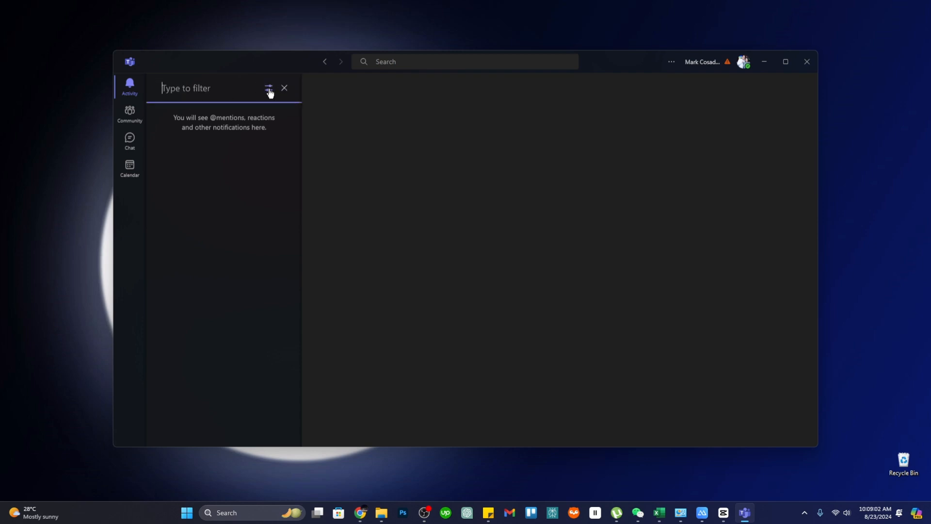
{"action": "left_click", "coordinate": [267, 88]}
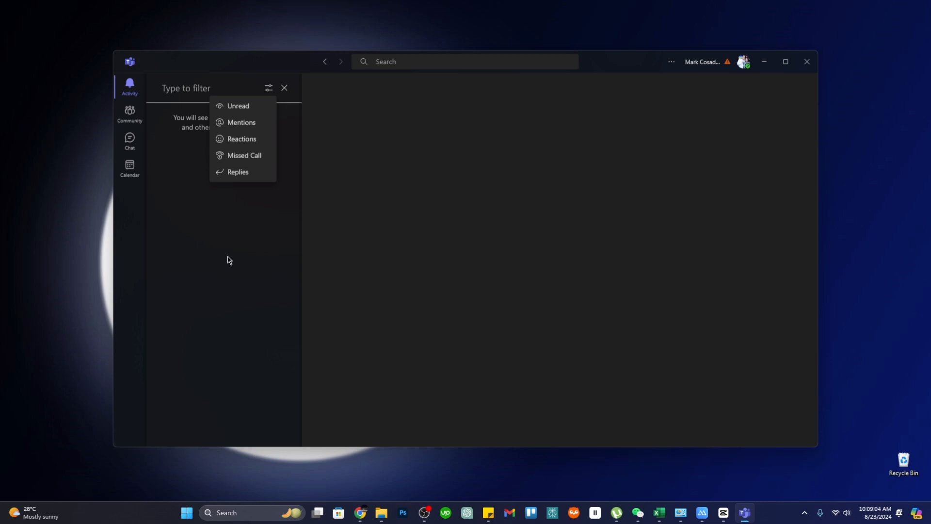
{"action": "left_click", "coordinate": [268, 88]}
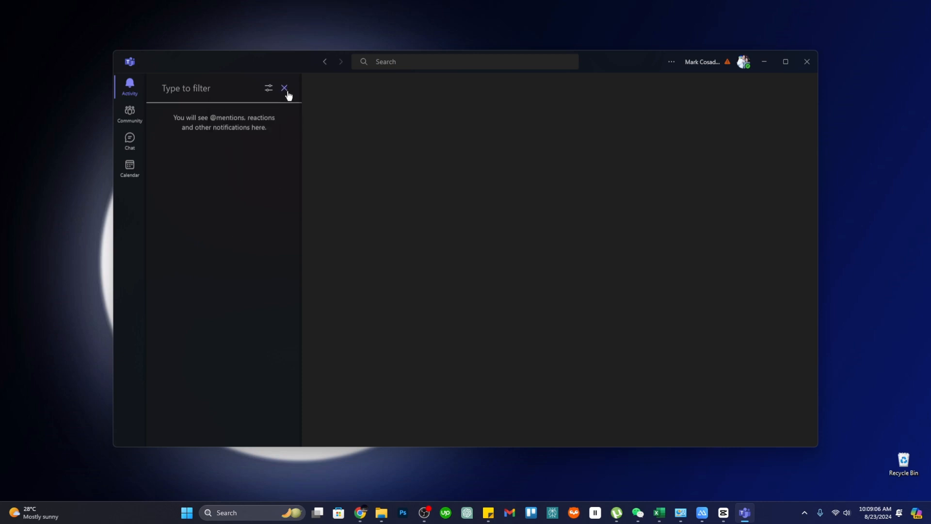
{"action": "left_click", "coordinate": [283, 88]}
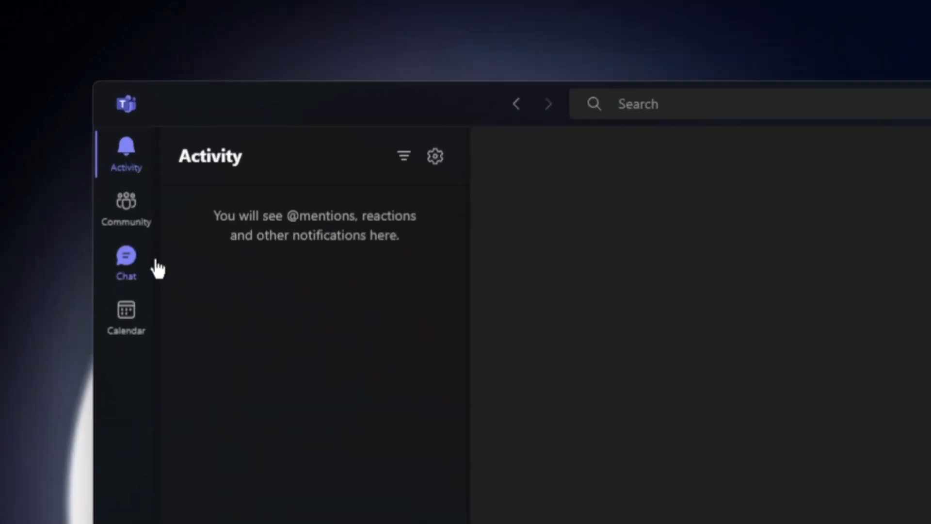
- Switch to Community and scroll through the featured communities list
{"action": "left_click", "coordinate": [125, 208]}
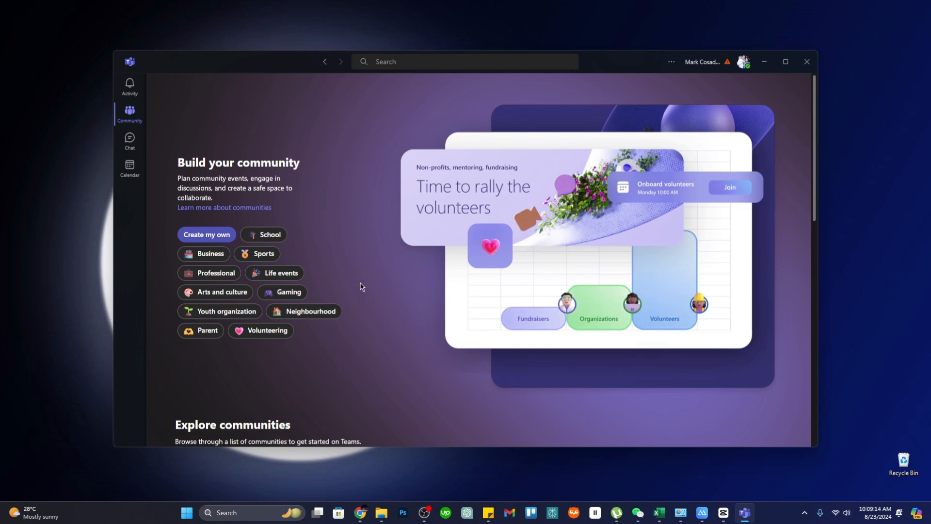
{"action": "scroll", "scroll_direction": "down", "scroll_amount": 3}
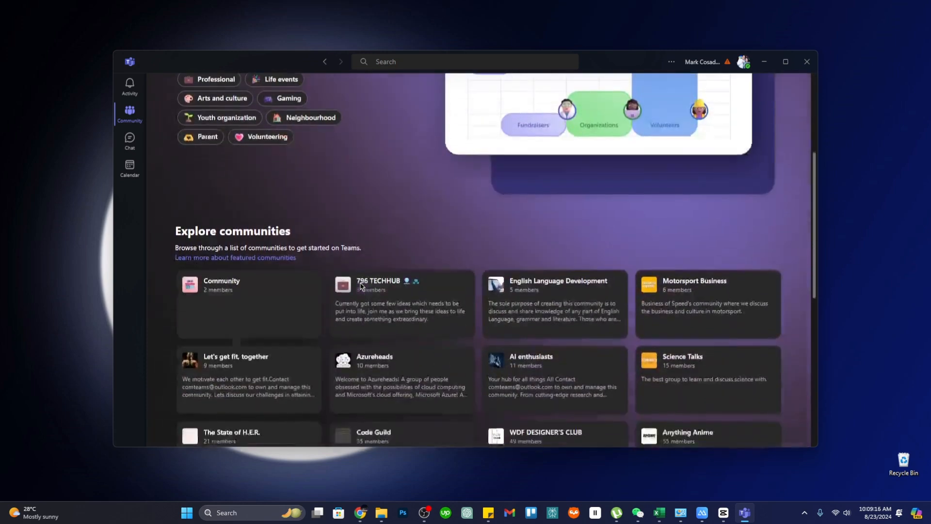
{"action": "scroll", "scroll_direction": "down", "scroll_amount": 3}
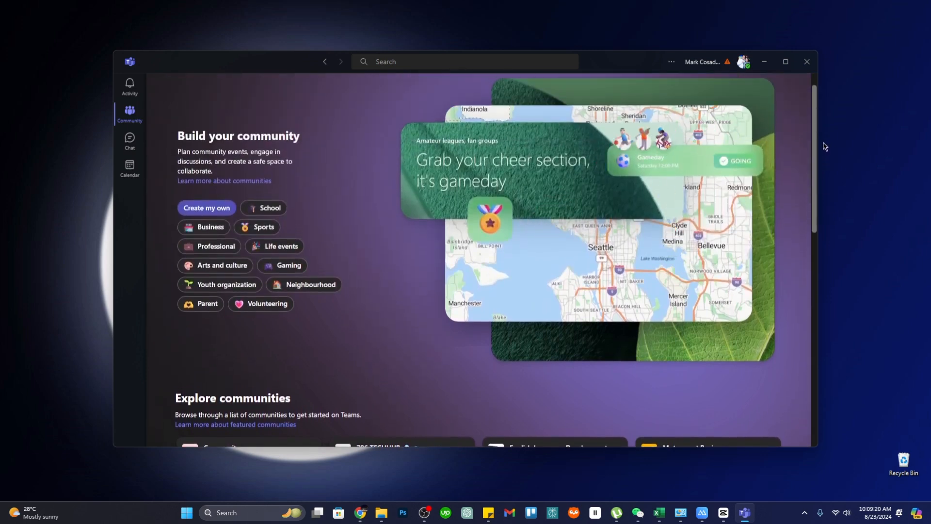
{"action": "scroll", "scroll_direction": "down", "scroll_amount": 3}
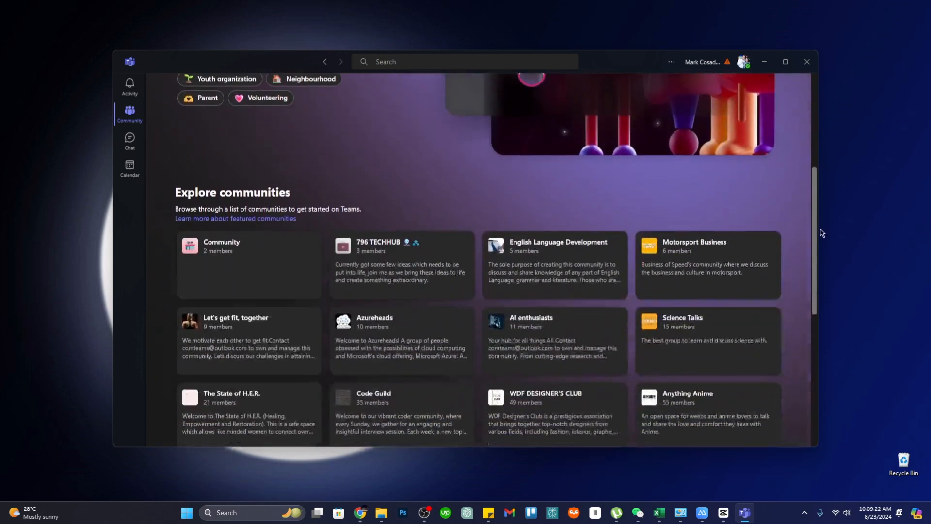
{"action": "scroll", "scroll_direction": "down", "scroll_amount": 3}
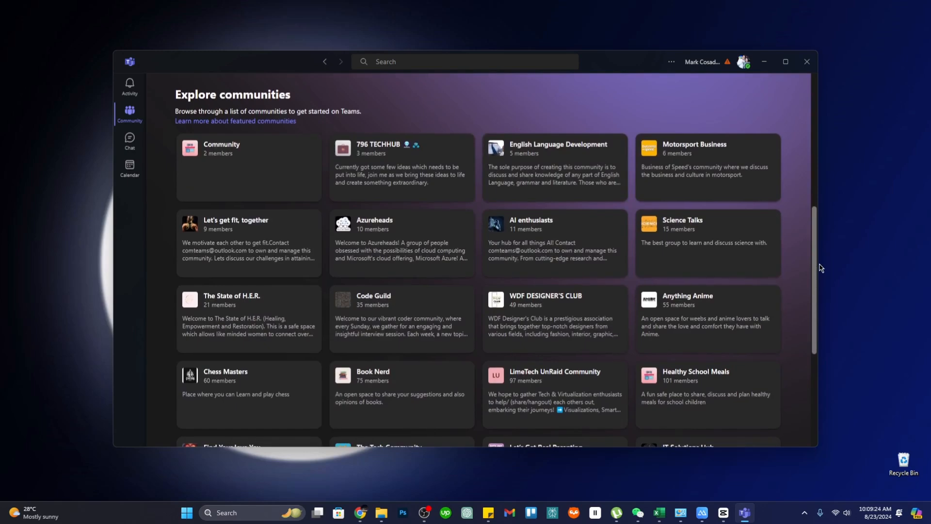
{"action": "scroll", "scroll_direction": "down", "scroll_amount": 3}
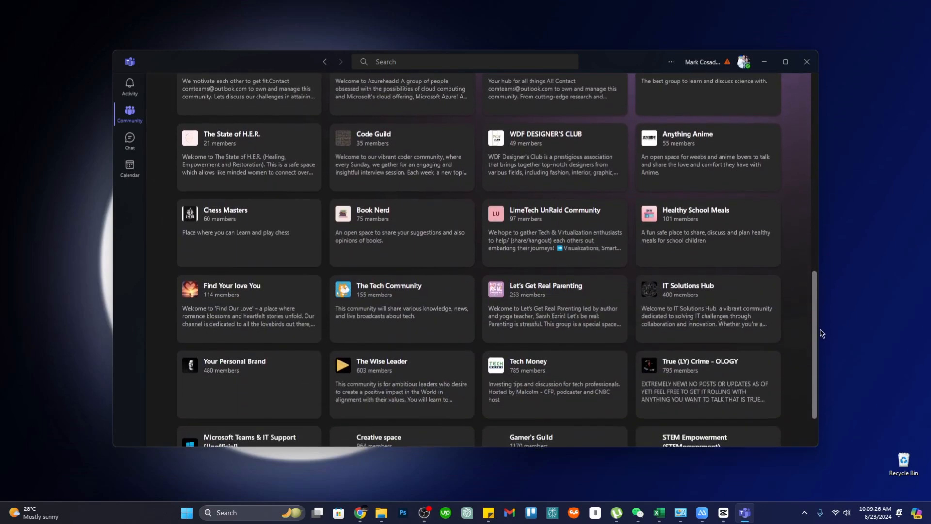
{"action": "scroll", "scroll_direction": "down", "scroll_amount": 3}
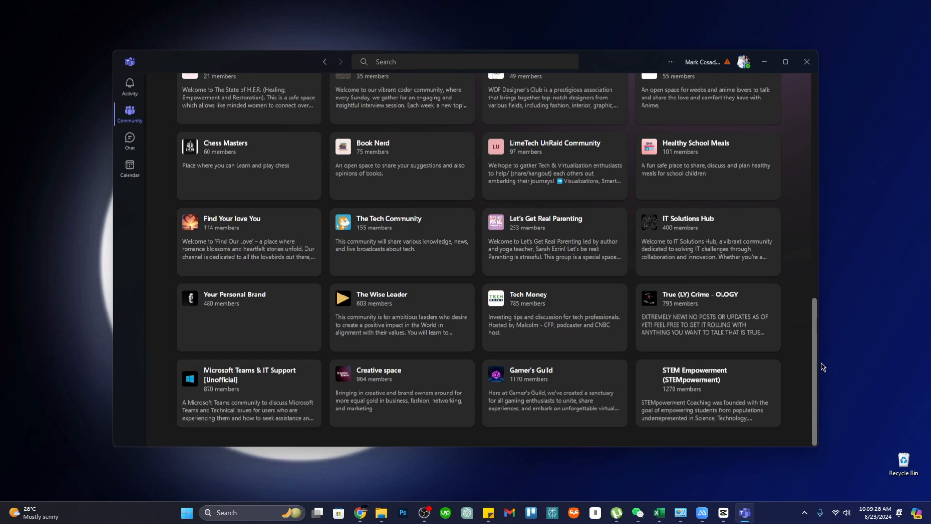
{"action": "scroll", "scroll_direction": "up", "scroll_amount": 3}
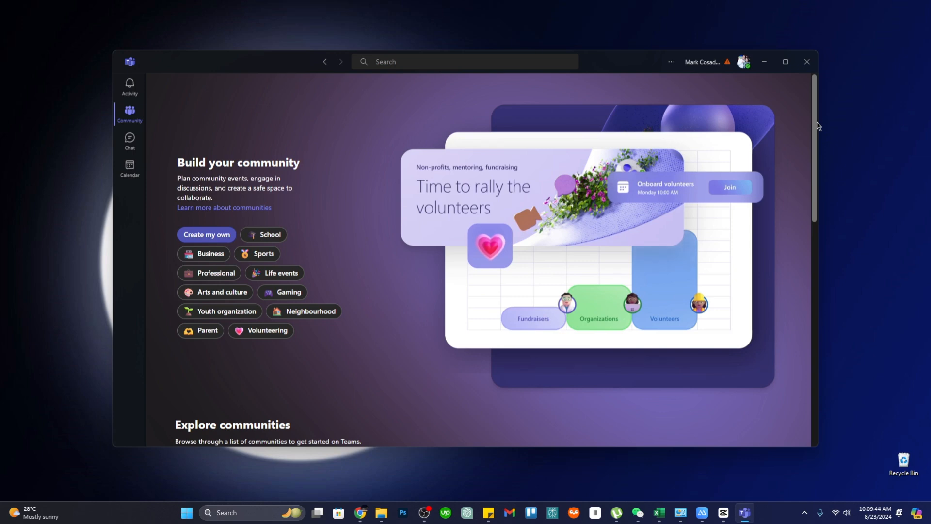
- Scroll further through the remaining featured communities
{"action": "scroll", "scroll_direction": "down", "scroll_amount": 3}
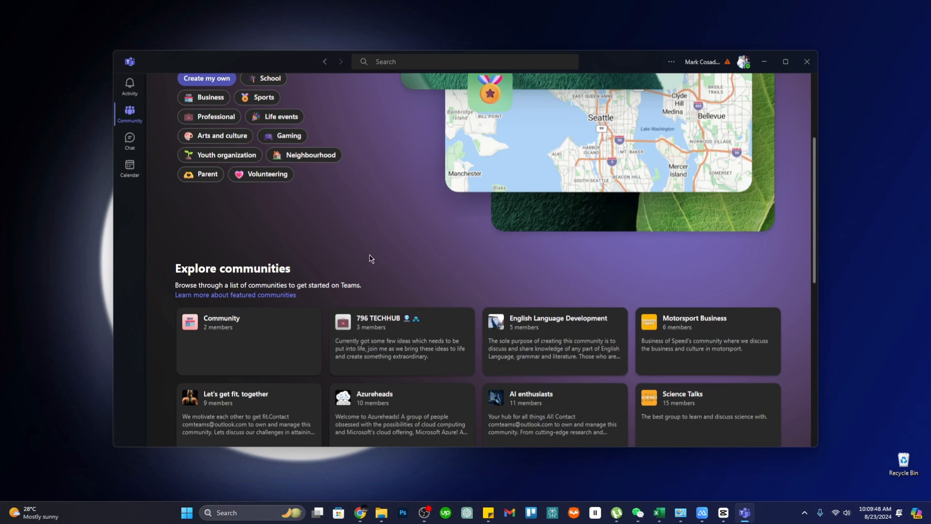
{"action": "scroll", "scroll_direction": "down", "scroll_amount": 3}
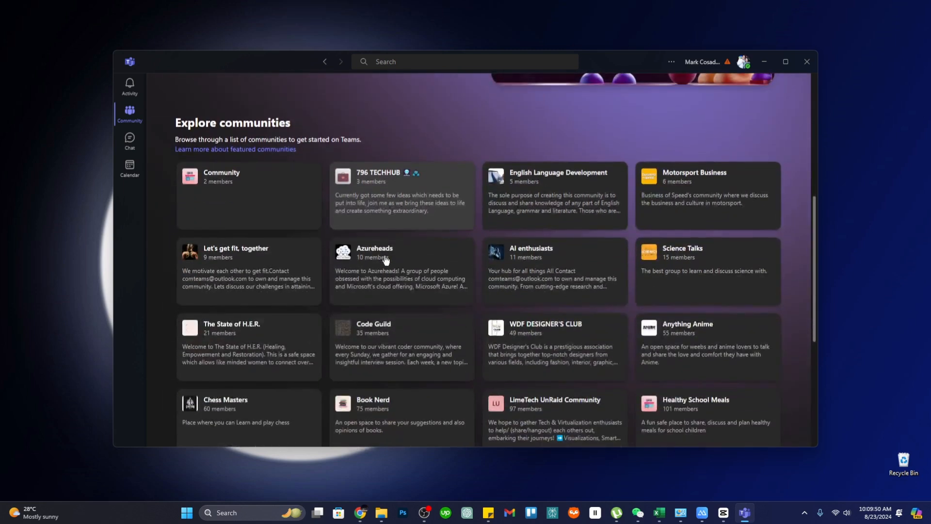
{"action": "scroll", "scroll_direction": "down", "scroll_amount": 3}
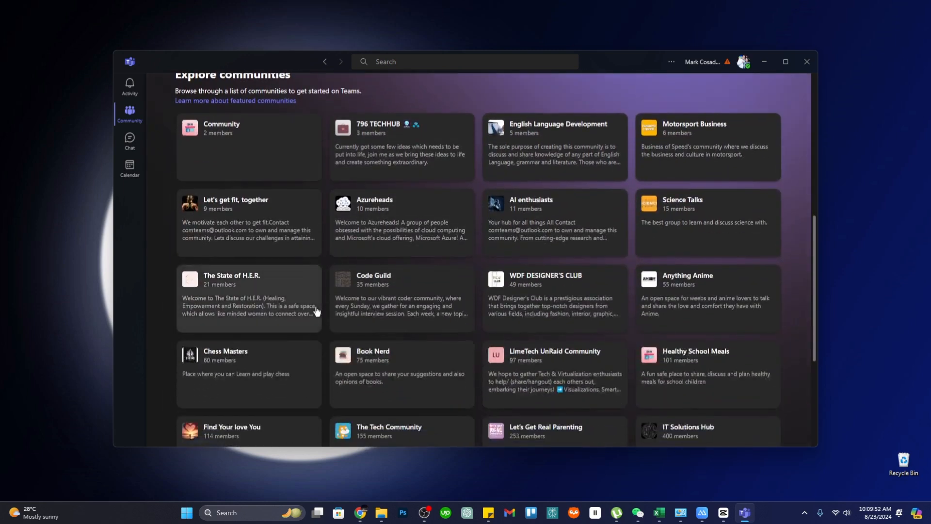
{"action": "scroll", "scroll_direction": "down", "scroll_amount": 3}
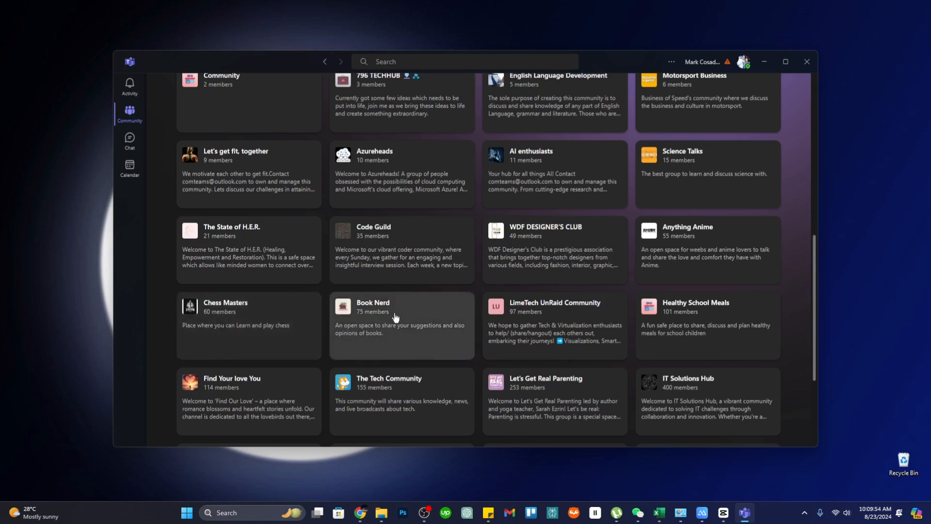
{"action": "mouse_move", "coordinate": [816, 291]}
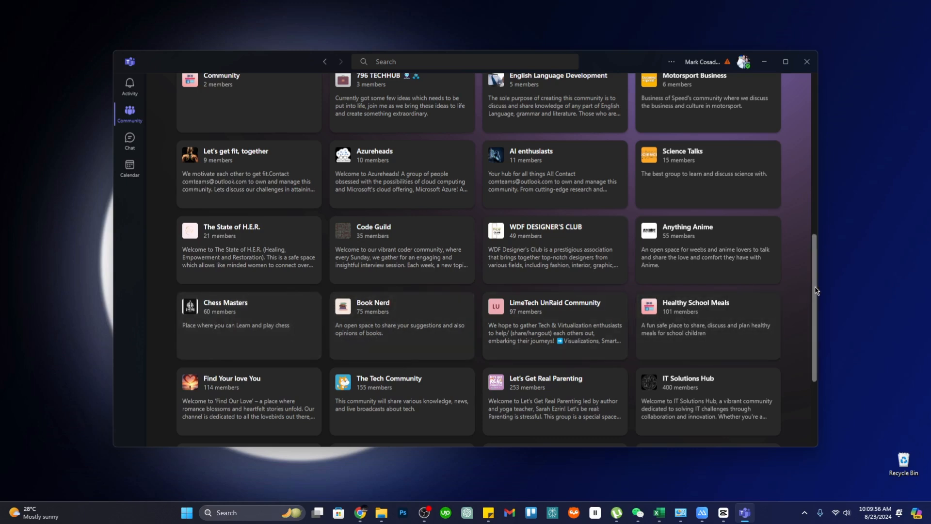
{"action": "scroll", "scroll_direction": "down", "scroll_amount": 3}
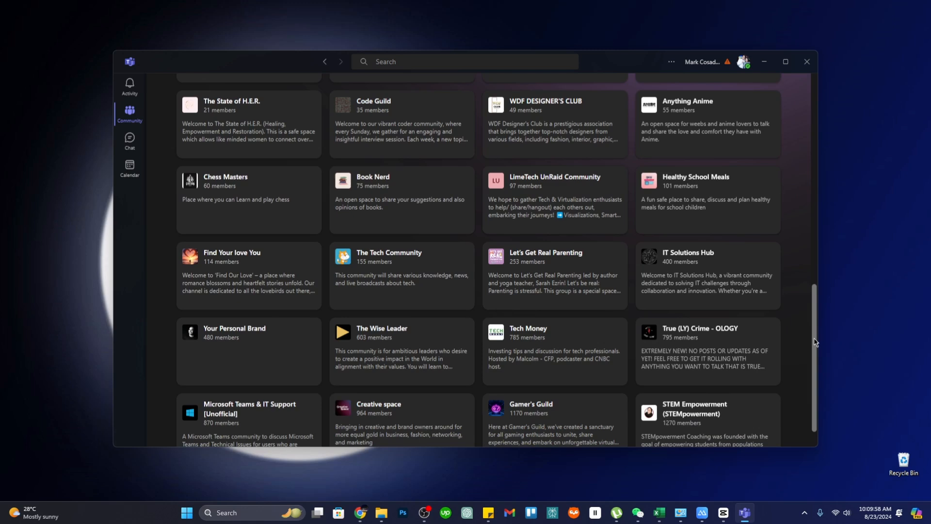
{"action": "scroll", "scroll_direction": "down", "scroll_amount": 3}
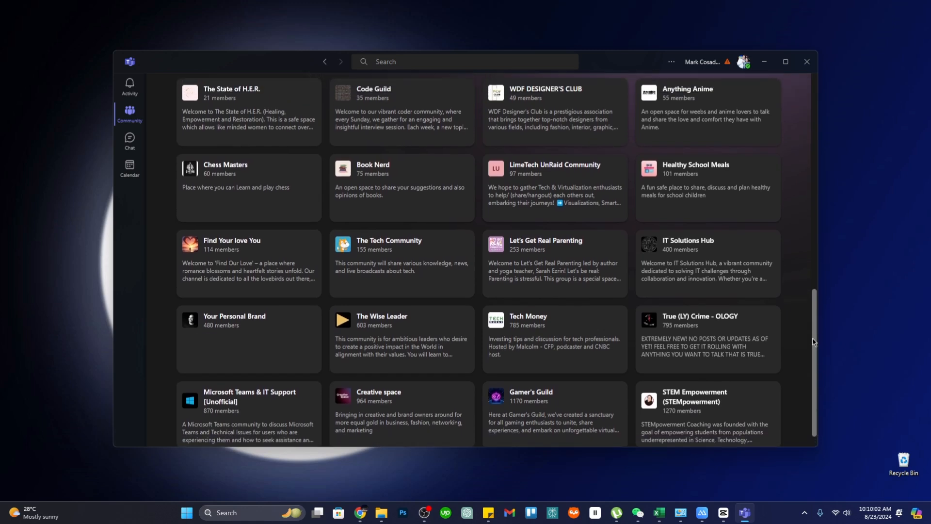
{"action": "scroll", "scroll_direction": "up", "scroll_amount": 3}
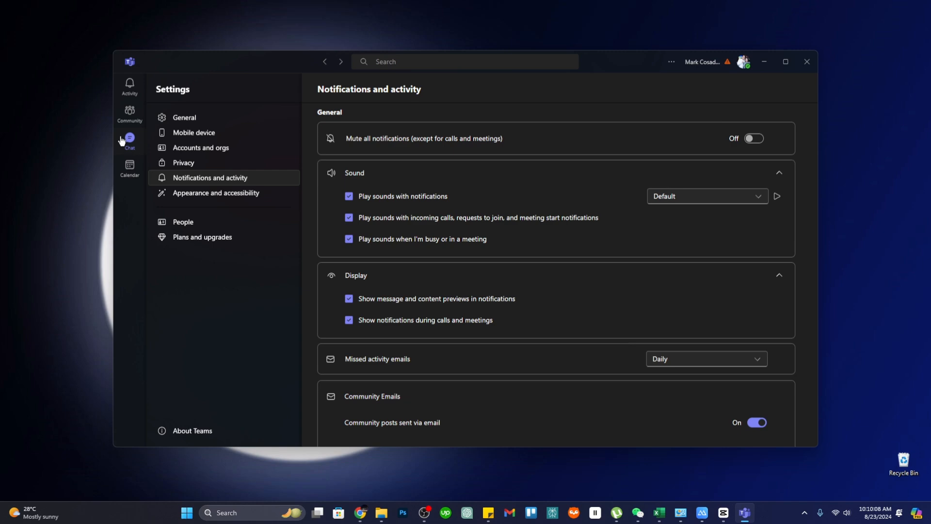
- Return to Community, open Chat, and open then dismiss the Meet now dialog
{"action": "left_click", "coordinate": [129, 113]}
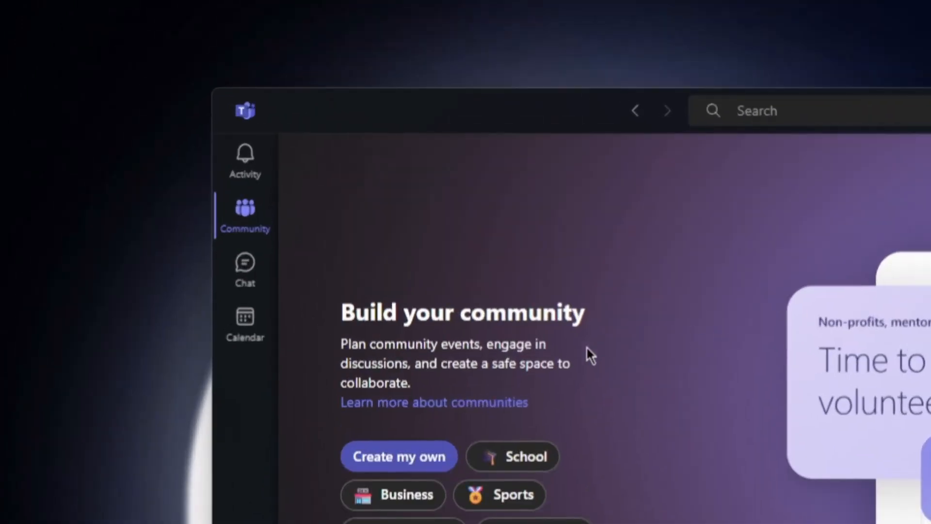
{"action": "left_click", "coordinate": [244, 268]}
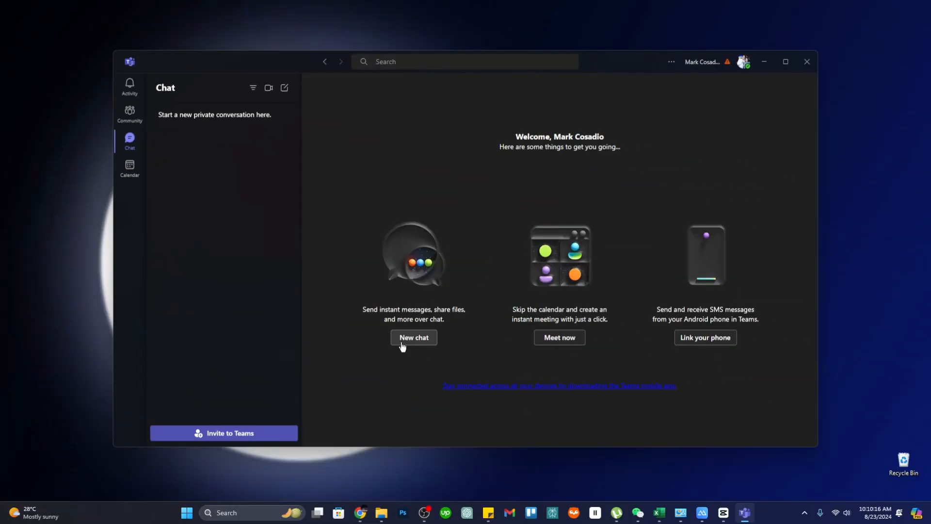
{"action": "mouse_move", "coordinate": [268, 88]}
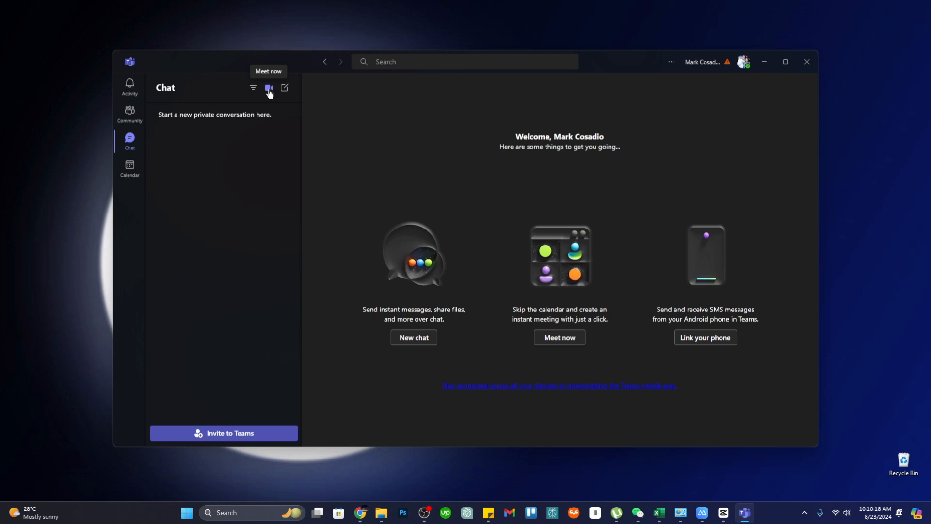
{"action": "mouse_move", "coordinate": [430, 373]}
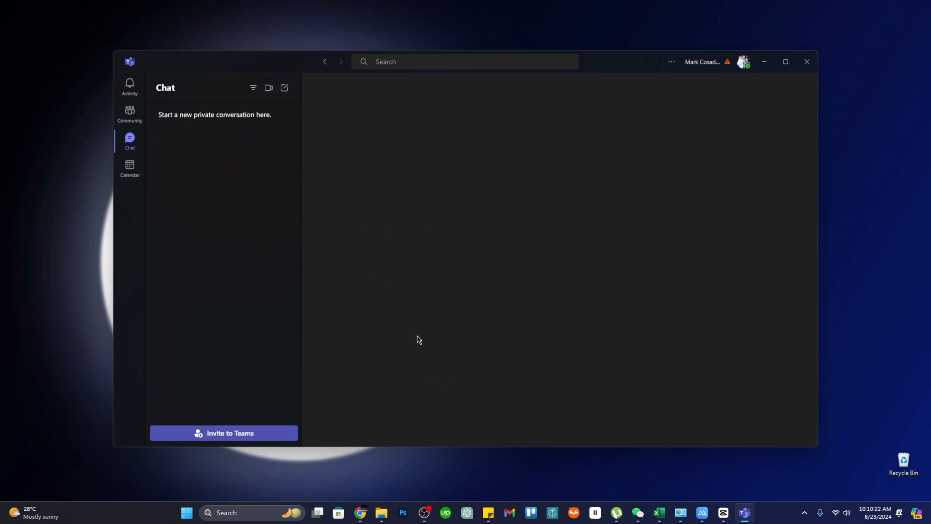
{"action": "left_click", "coordinate": [283, 88]}
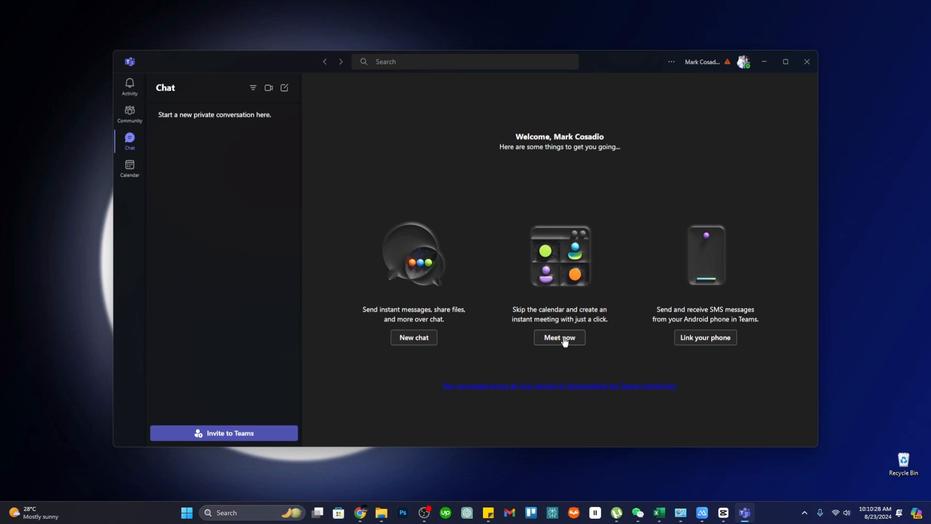
{"action": "left_click", "coordinate": [558, 337]}
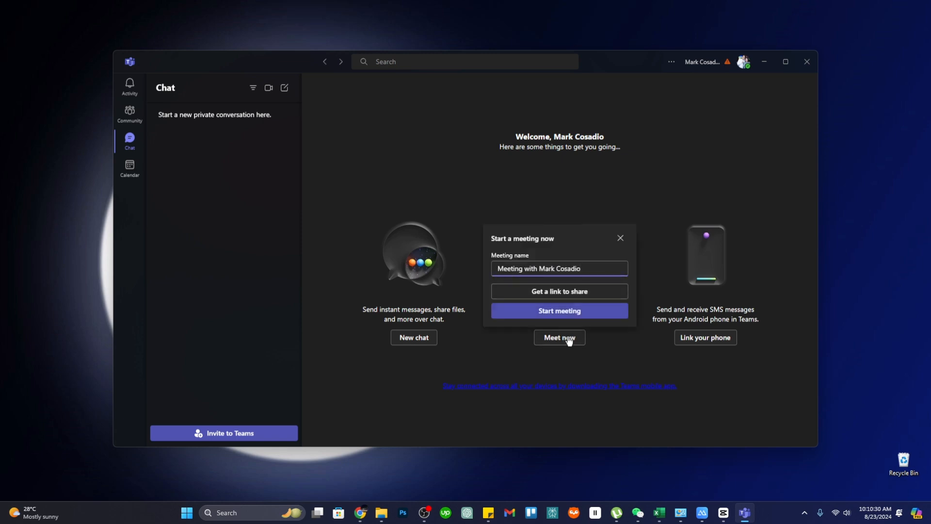
{"action": "mouse_move", "coordinate": [621, 238]}
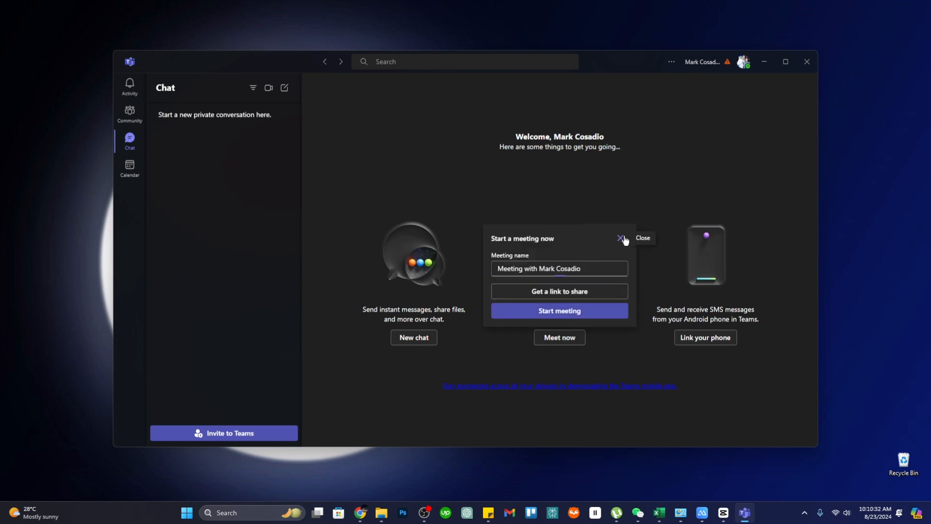
{"action": "left_click", "coordinate": [621, 238]}
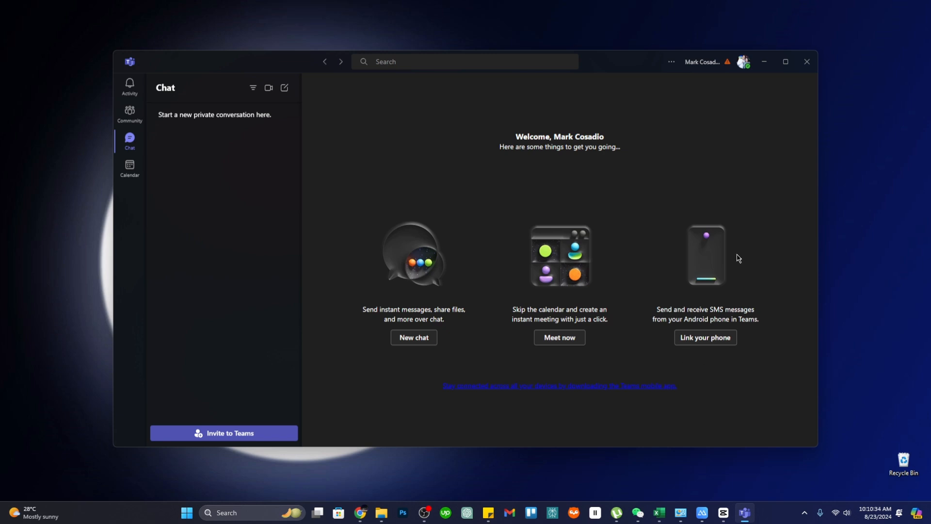
{"action": "mouse_move", "coordinate": [288, 102]}
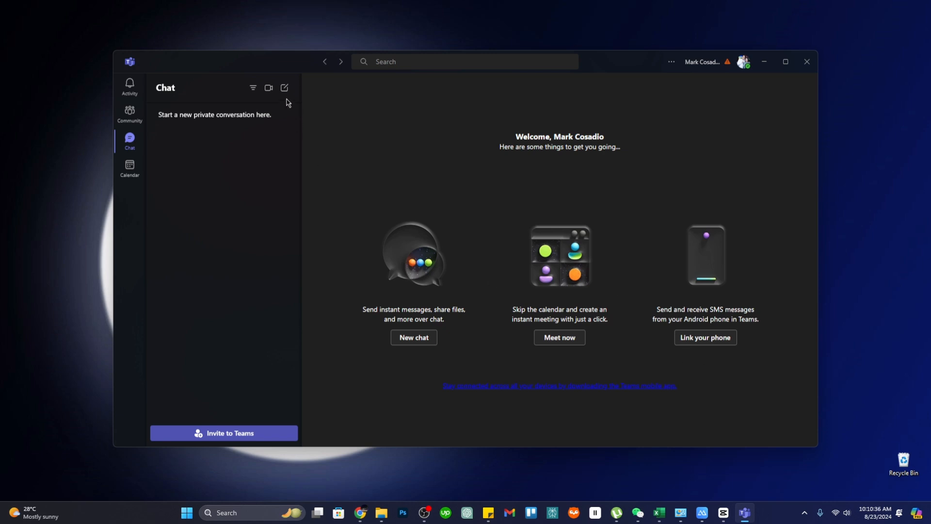
{"action": "left_click", "coordinate": [284, 87]}
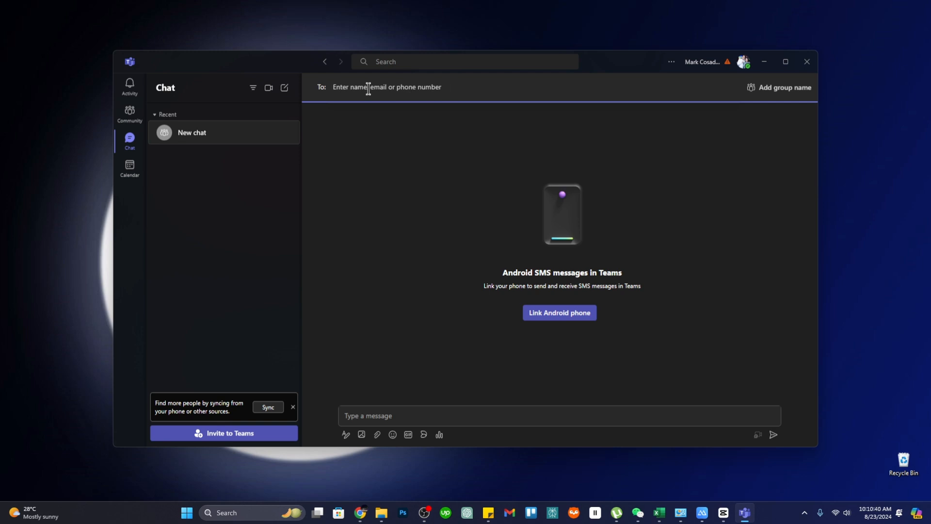
{"action": "type", "text": "Group1"}
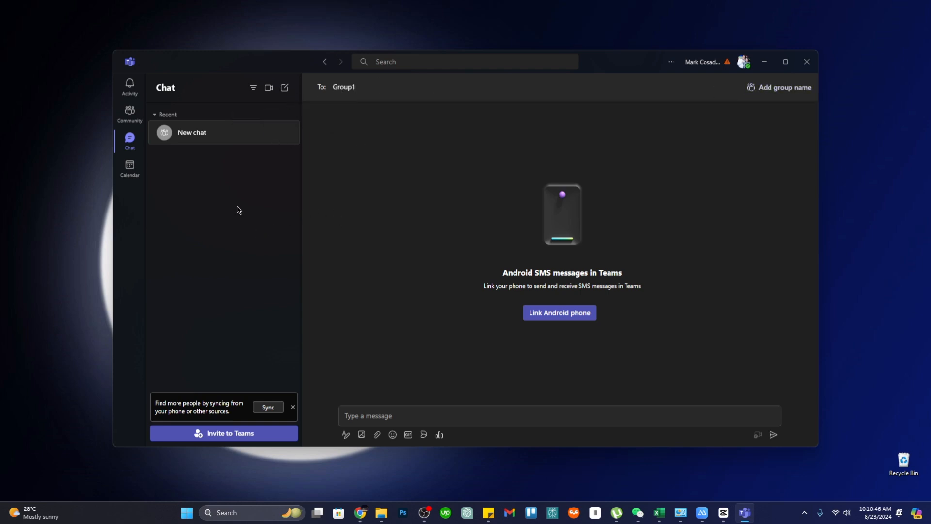
{"action": "left_click", "coordinate": [252, 87]}
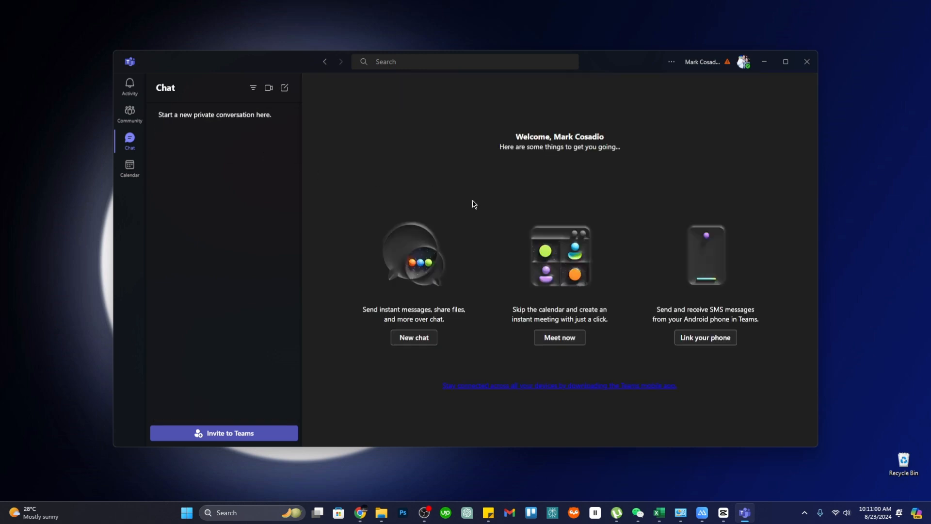
{"action": "mouse_move", "coordinate": [625, 331]}
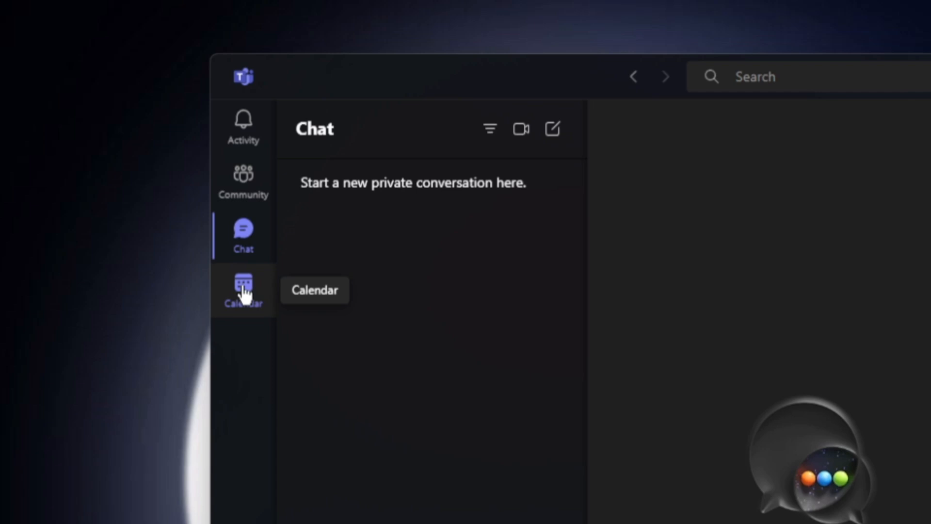
- Open Calendar, jump to today, step forward one week, then back two weeks
{"action": "left_click", "coordinate": [243, 289]}
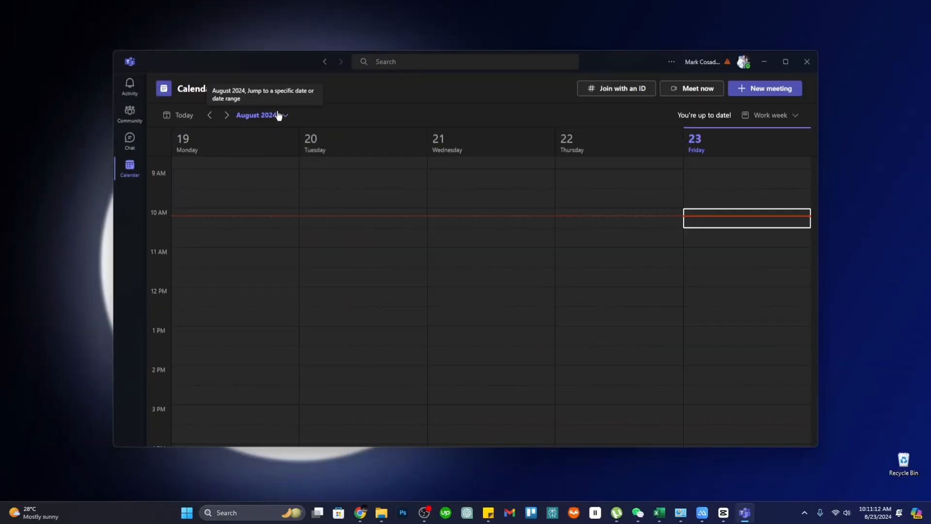
{"action": "mouse_move", "coordinate": [183, 116]}
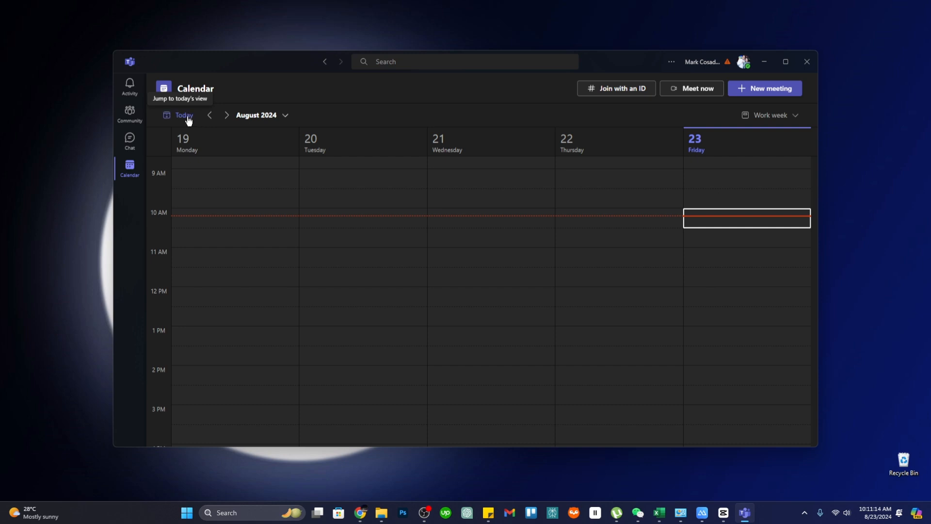
{"action": "left_click", "coordinate": [226, 115]}
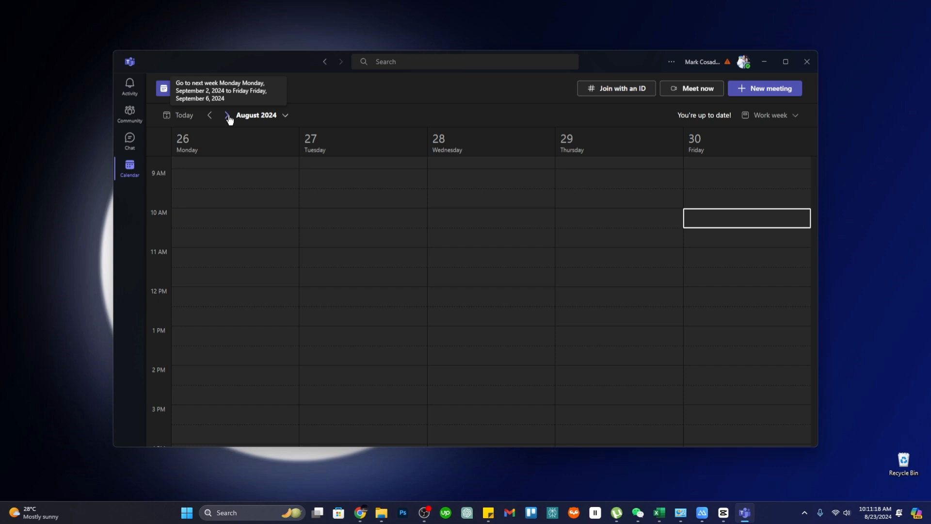
{"action": "left_click", "coordinate": [226, 115]}
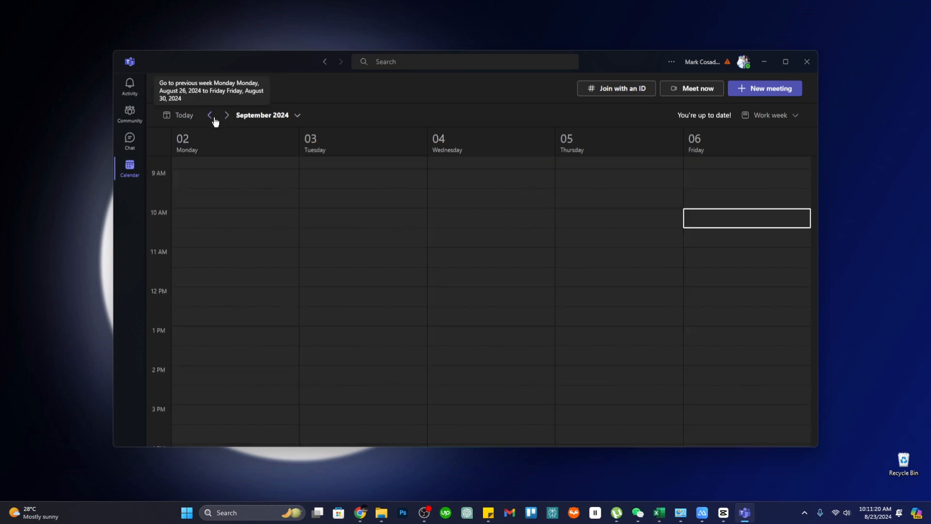
{"action": "left_click", "coordinate": [209, 116]}
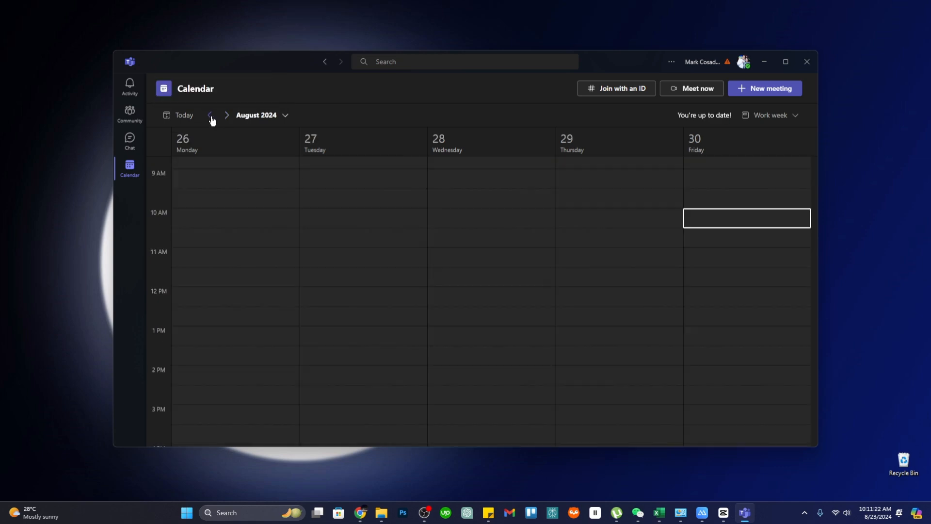
{"action": "left_click", "coordinate": [260, 114]}
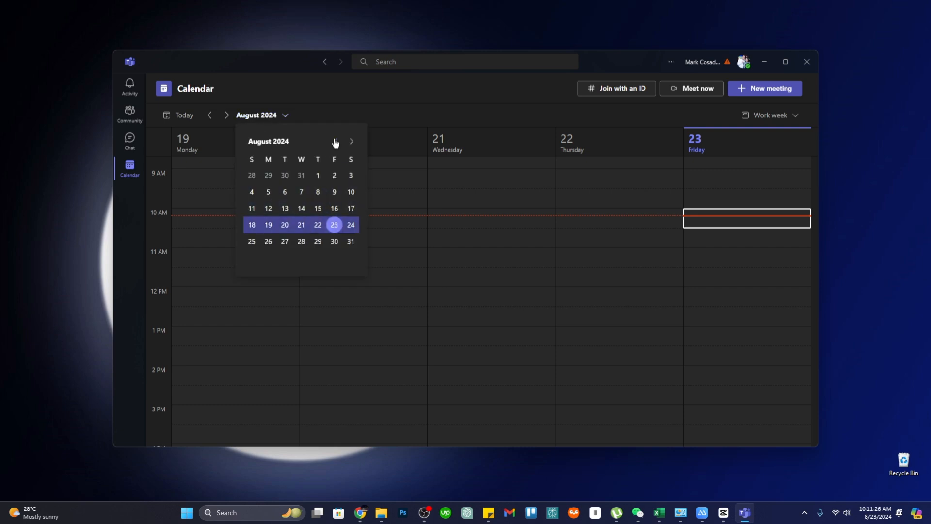
- Pick the week of July 29, switch to Week view, and advance to August 11–17
{"action": "left_click", "coordinate": [335, 141]}
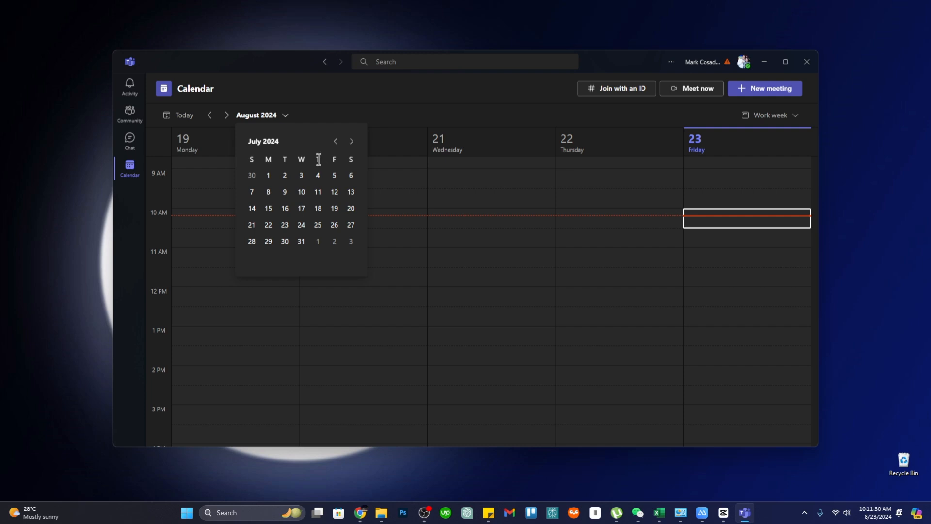
{"action": "left_click", "coordinate": [351, 141]}
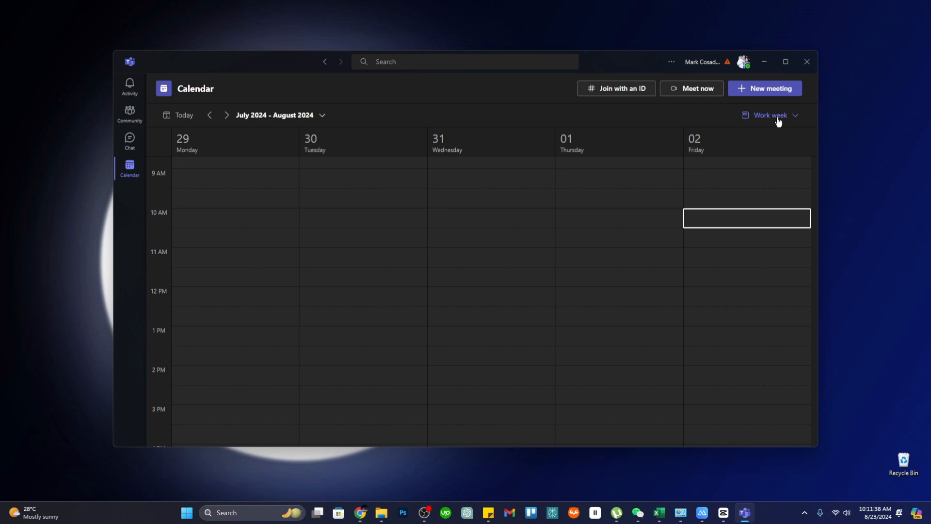
{"action": "left_click", "coordinate": [769, 116]}
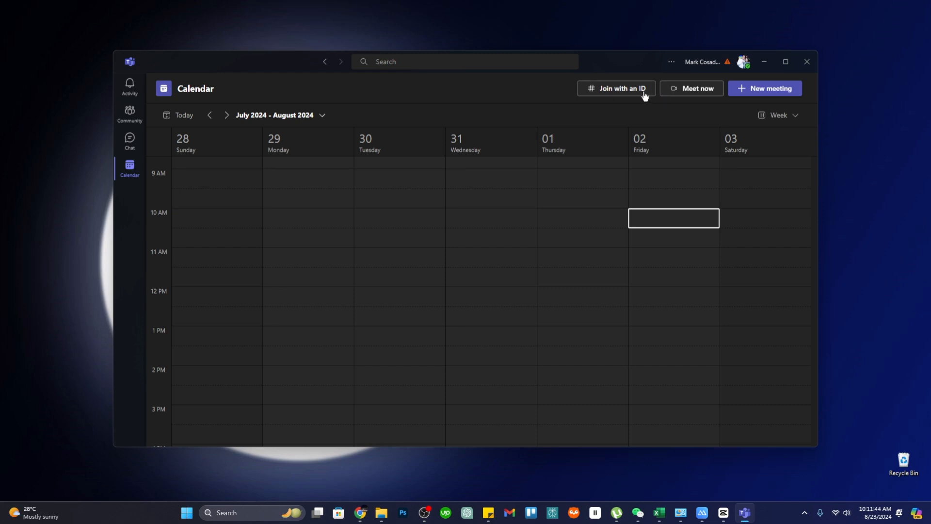
{"action": "left_click", "coordinate": [779, 115]}
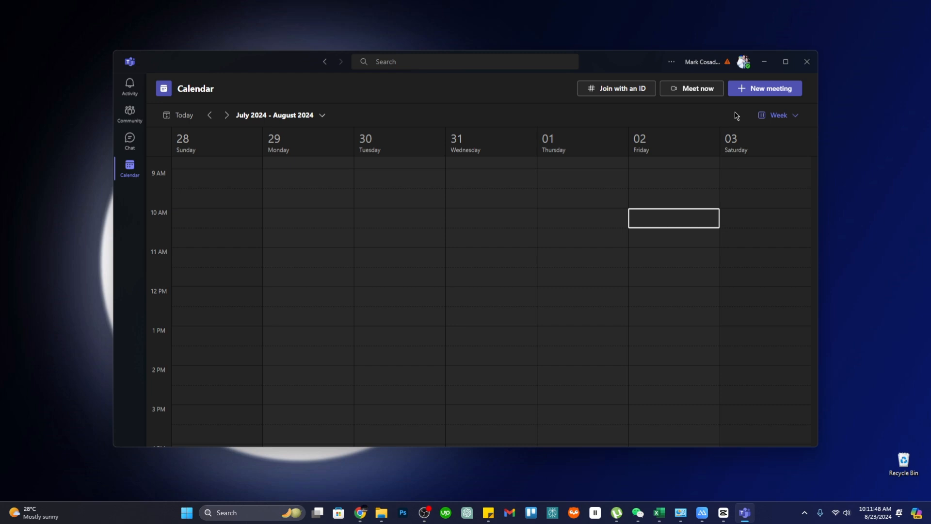
{"action": "mouse_move", "coordinate": [225, 159]}
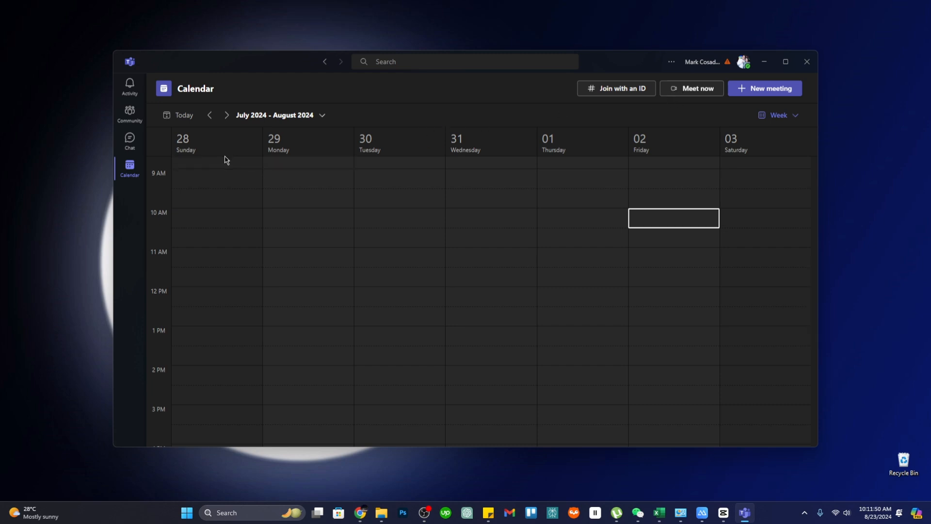
{"action": "left_click", "coordinate": [226, 116]}
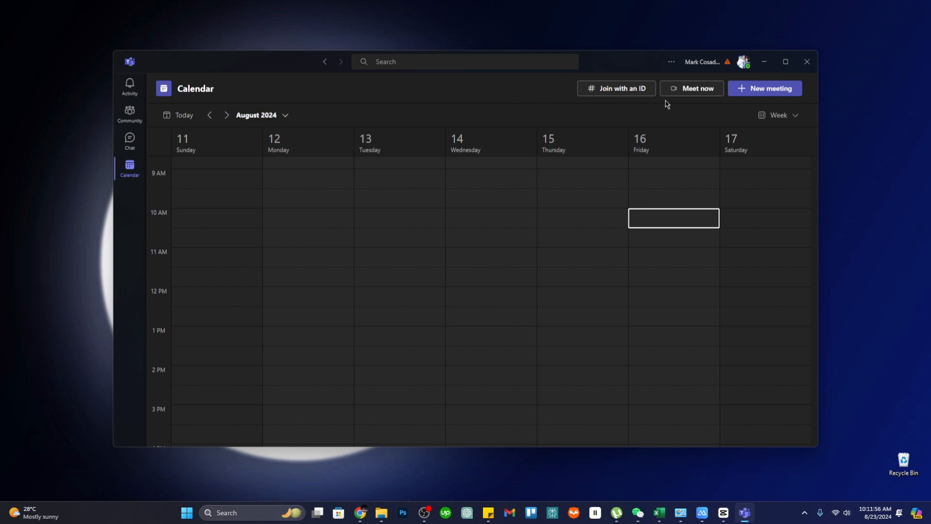
{"action": "mouse_move", "coordinate": [254, 143]}
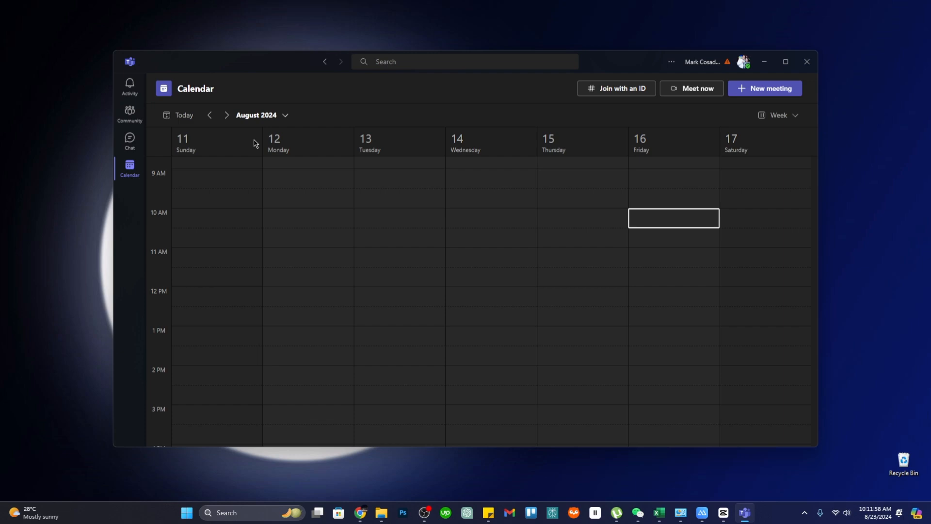
{"action": "left_click", "coordinate": [261, 114]}
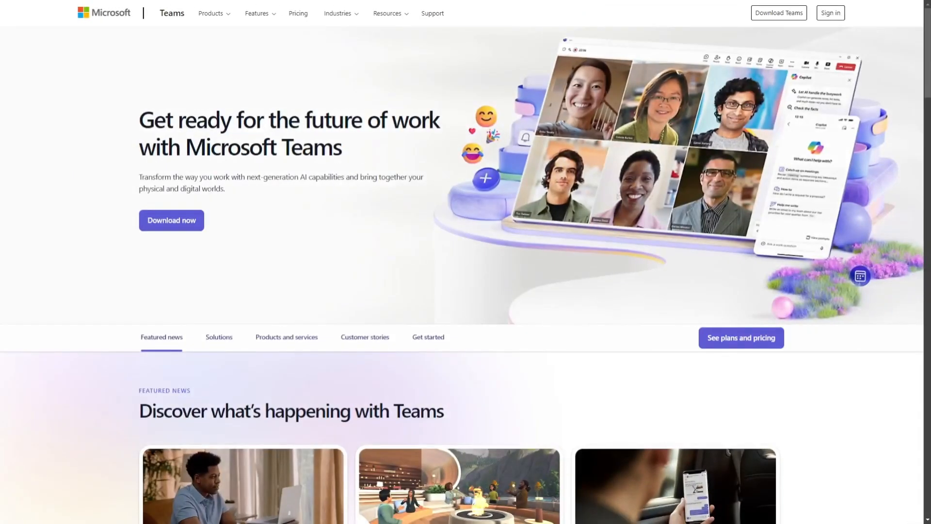
- Scroll back down the Teams homepage through its plans sections
{"action": "scroll", "scroll_direction": "up", "scroll_amount": 3}
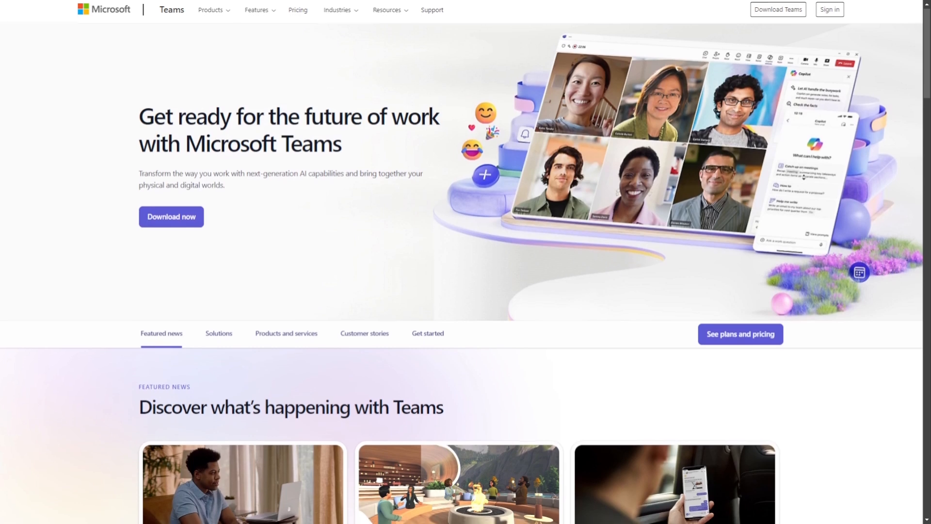
{"action": "scroll", "scroll_direction": "down", "scroll_amount": 3}
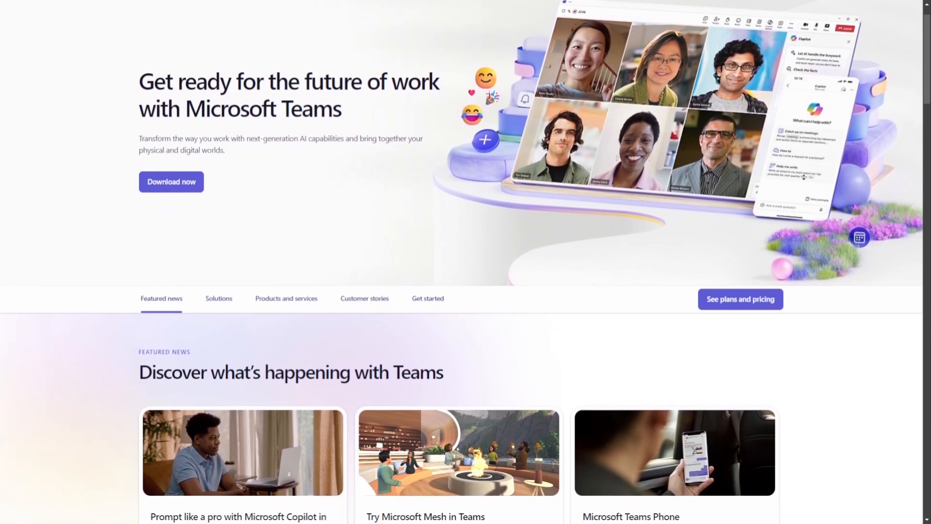
{"action": "scroll", "scroll_direction": "down", "scroll_amount": 3}
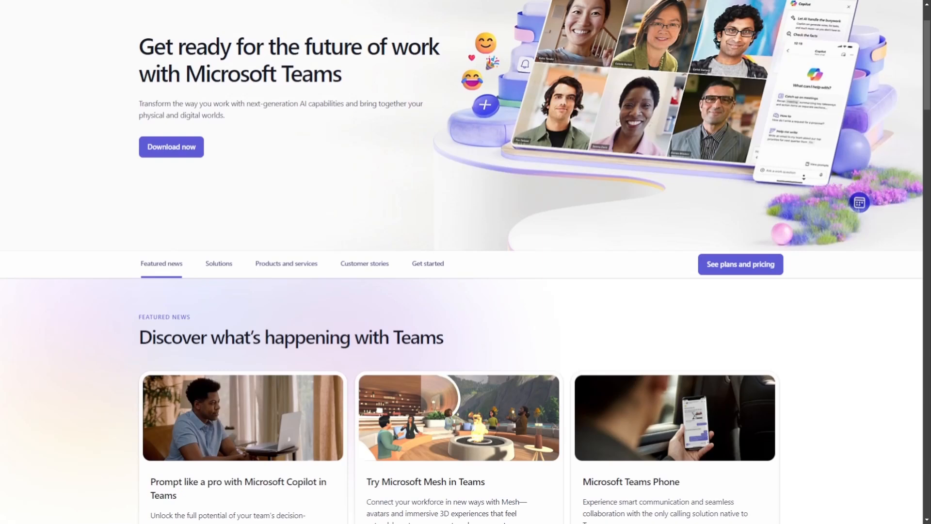
{"action": "scroll", "scroll_direction": "down", "scroll_amount": 3}
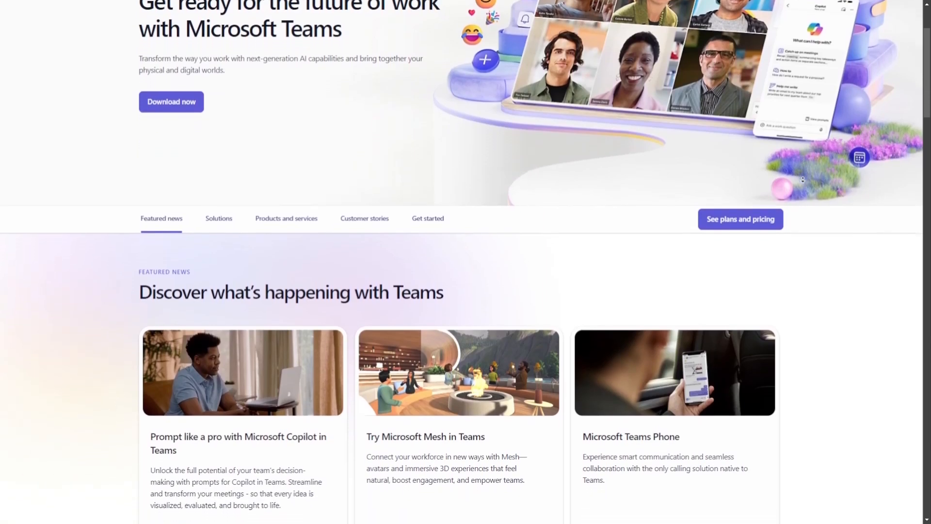
{"action": "scroll", "scroll_direction": "down", "scroll_amount": 3}
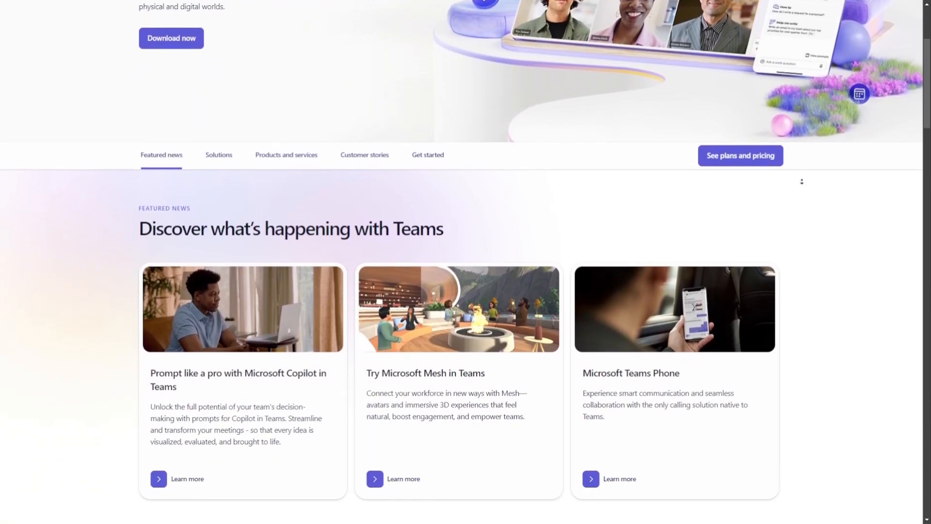
{"action": "scroll", "scroll_direction": "down", "scroll_amount": 3}
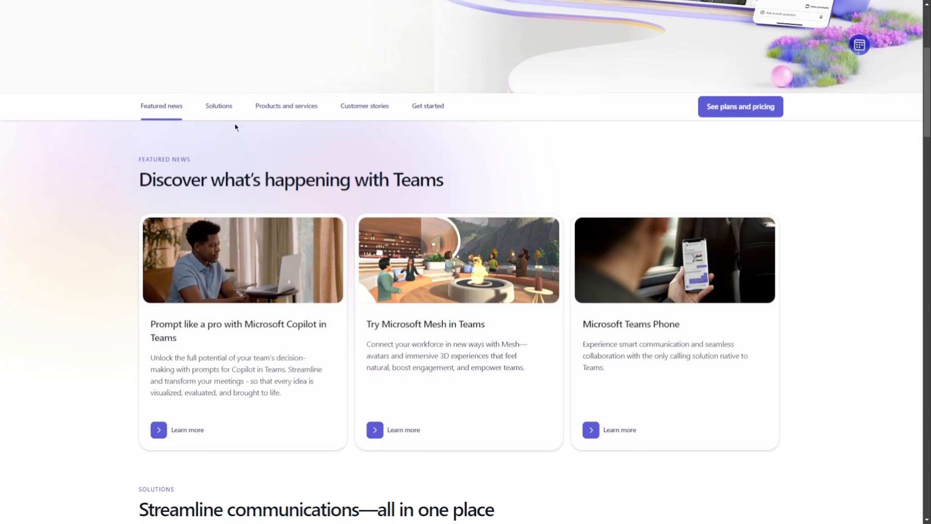
{"action": "scroll", "scroll_direction": "down", "scroll_amount": 3}
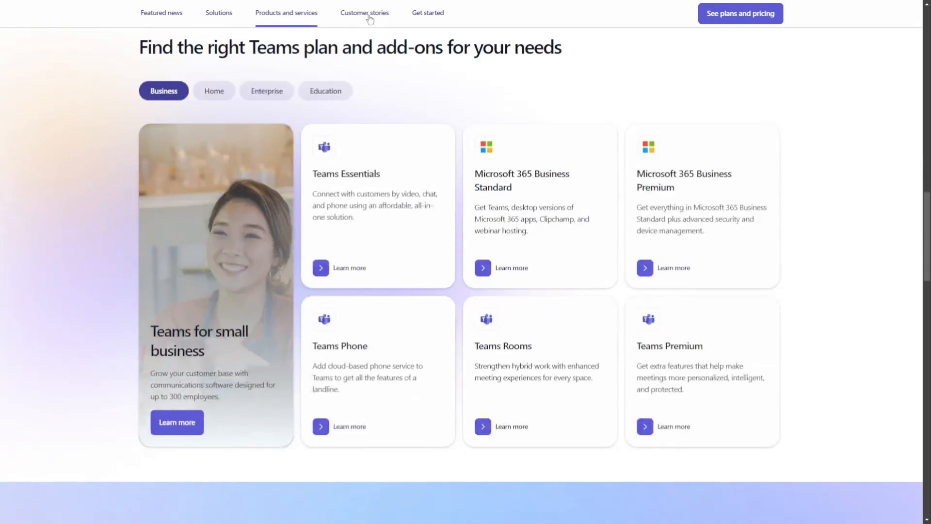
- Jump to Customer stories, back to Featured news, then scroll to Streamline communications
{"action": "left_click", "coordinate": [364, 12]}
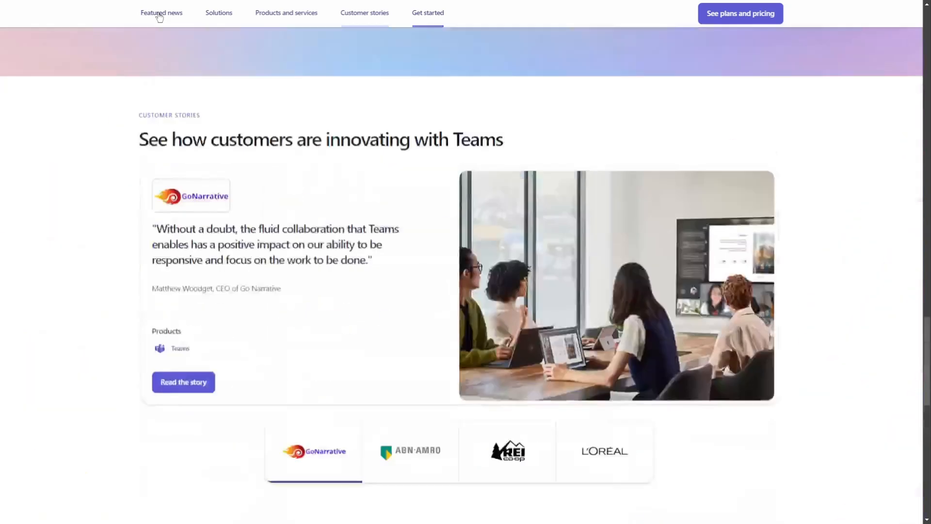
{"action": "left_click", "coordinate": [161, 12]}
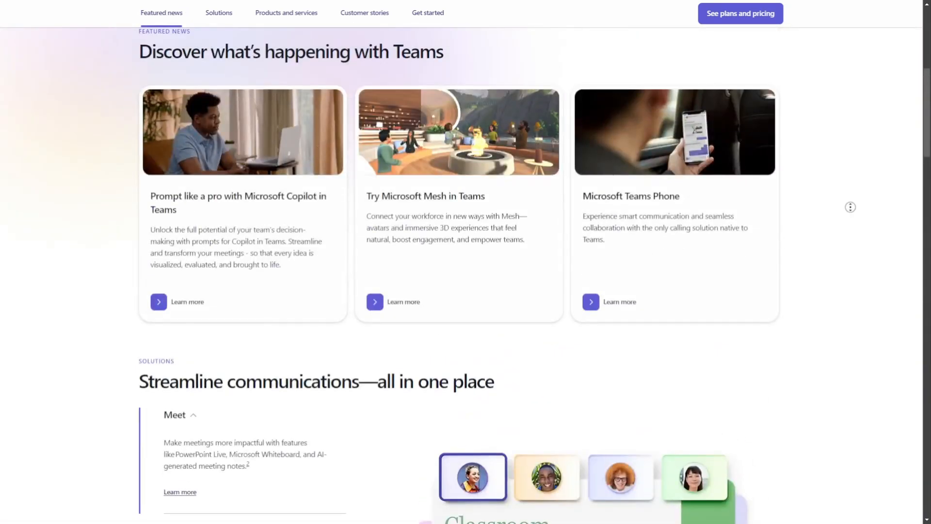
{"action": "scroll", "scroll_direction": "down", "scroll_amount": 3}
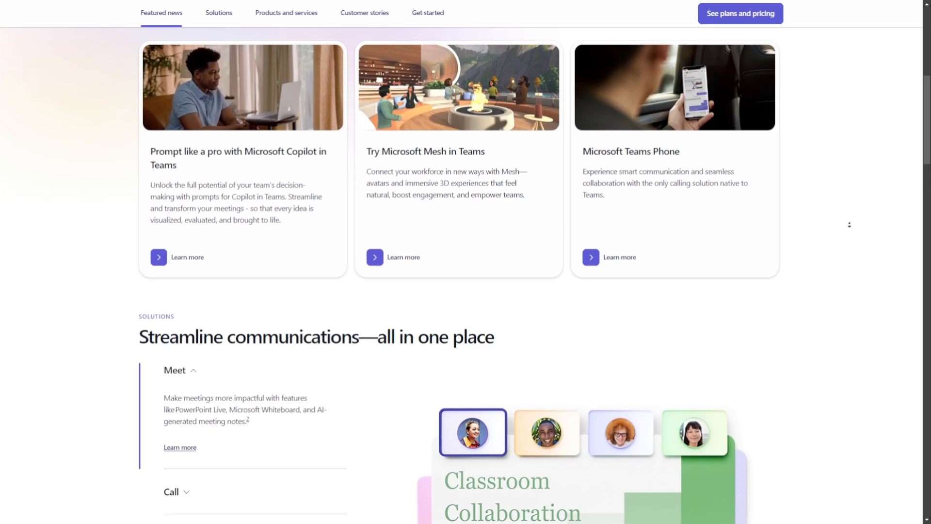
{"action": "scroll", "scroll_direction": "down", "scroll_amount": 3}
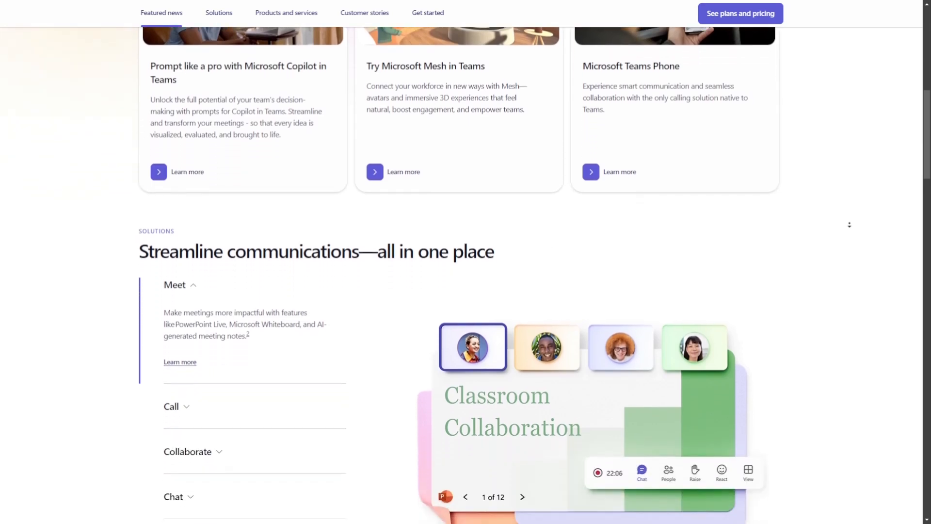
{"action": "scroll", "scroll_direction": "down", "scroll_amount": 3}
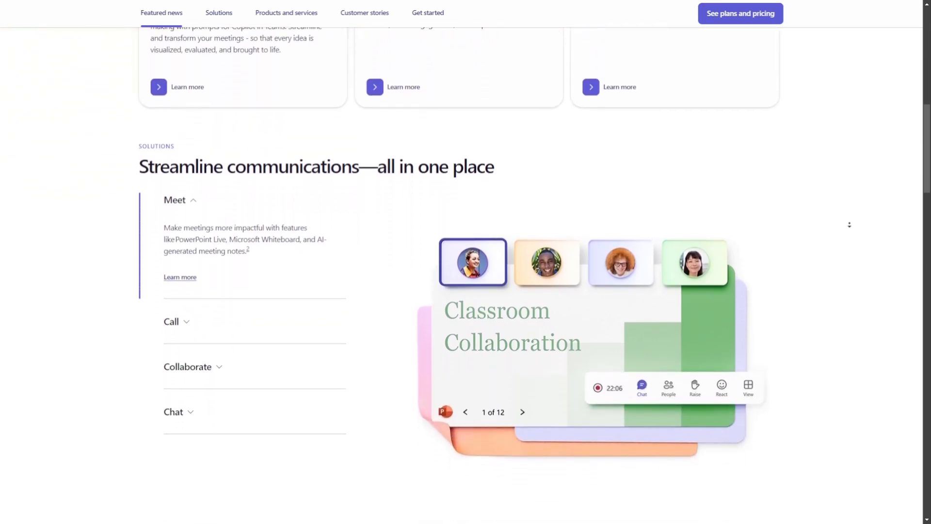
{"action": "scroll", "scroll_direction": "down", "scroll_amount": 3}
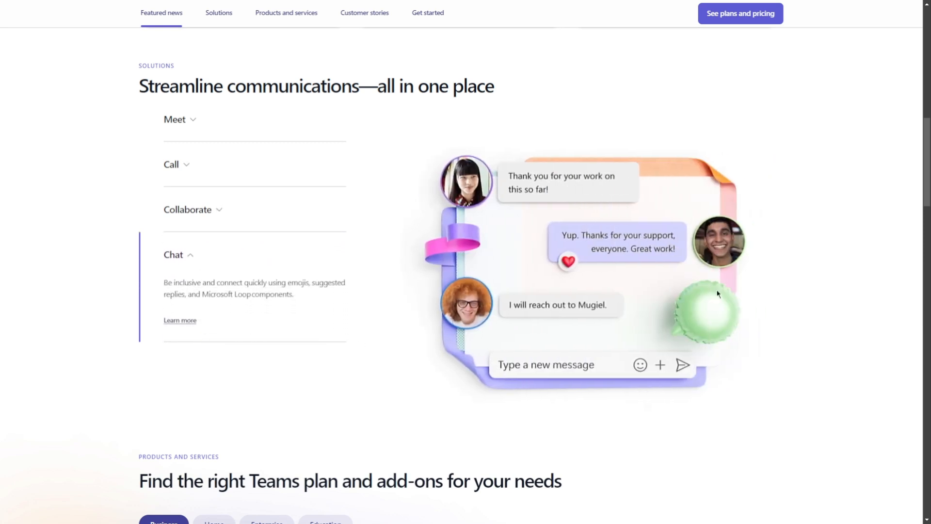
{"action": "scroll", "scroll_direction": "down", "scroll_amount": 3}
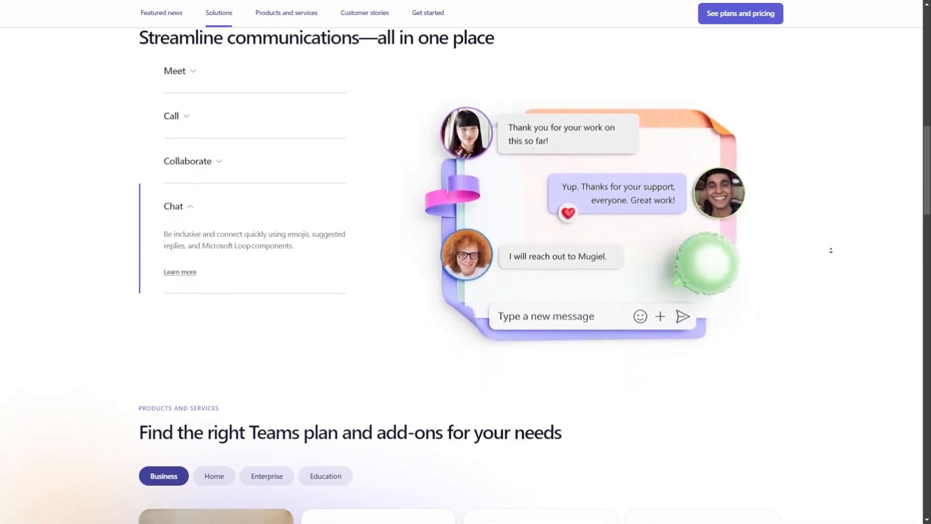